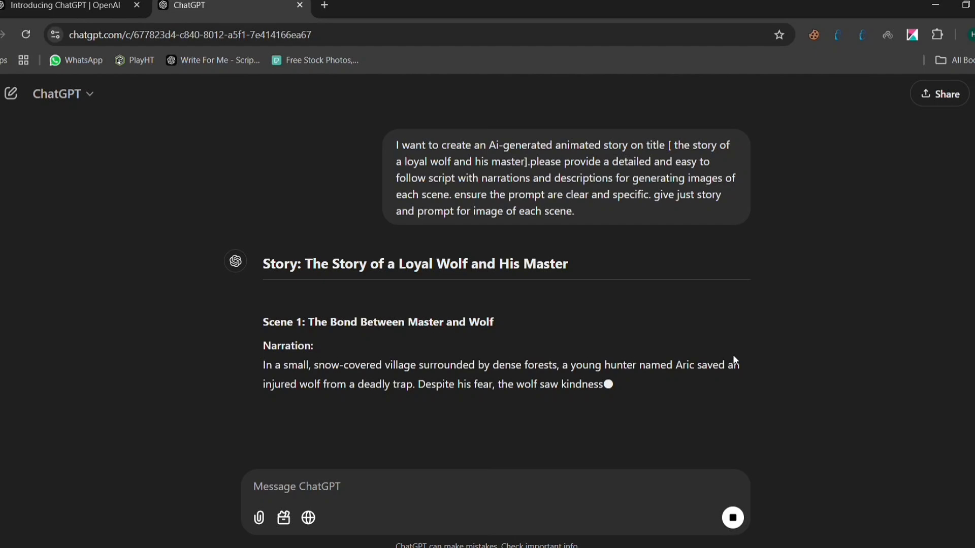
Scroll through ChatGPT's Scenes 1–4, reviewing each scene's narration and image prompt.
scroll("down", 3)
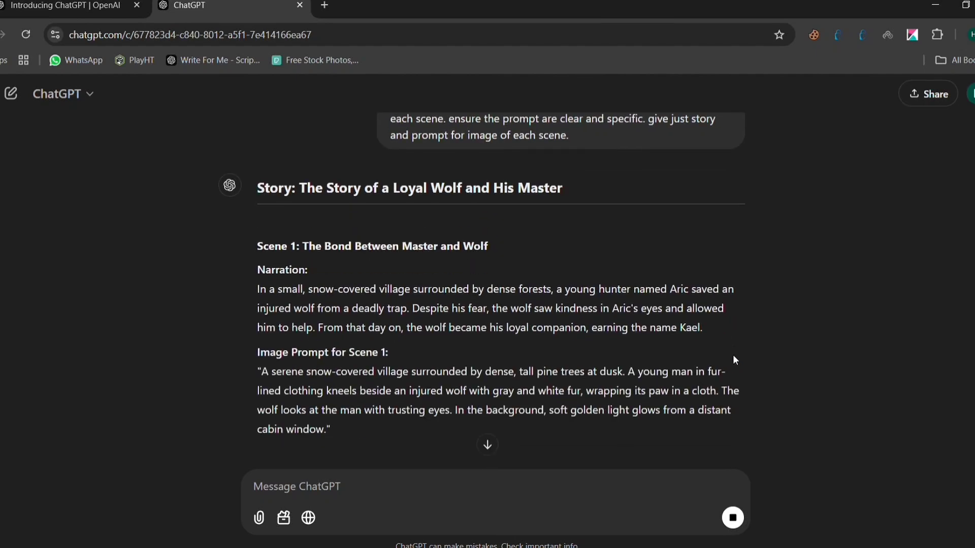
scroll("down", 3)
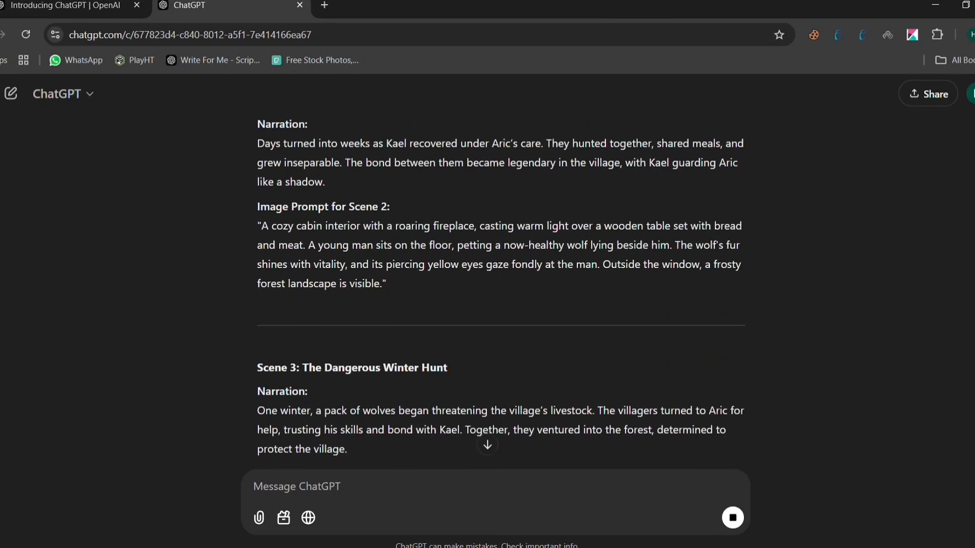
scroll("down", 3)
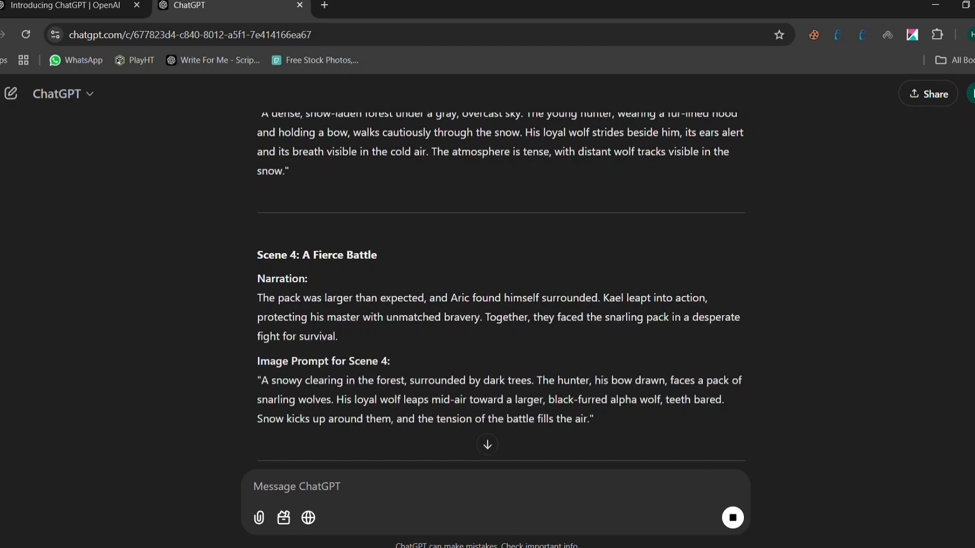
scroll("down", 3)
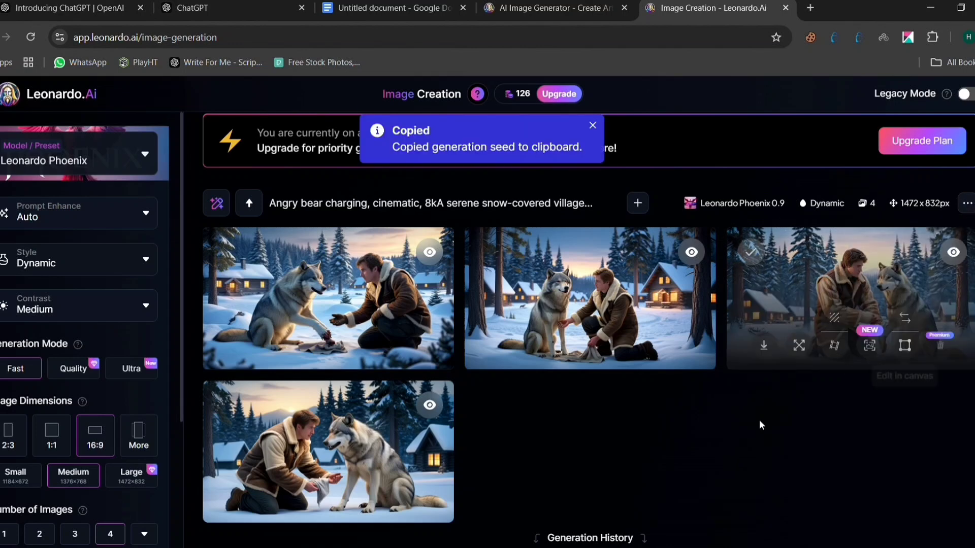
Look over the four snowy-village wolf images while scrolling Leonardo.Ai's settings panel.
scroll("down", 3)
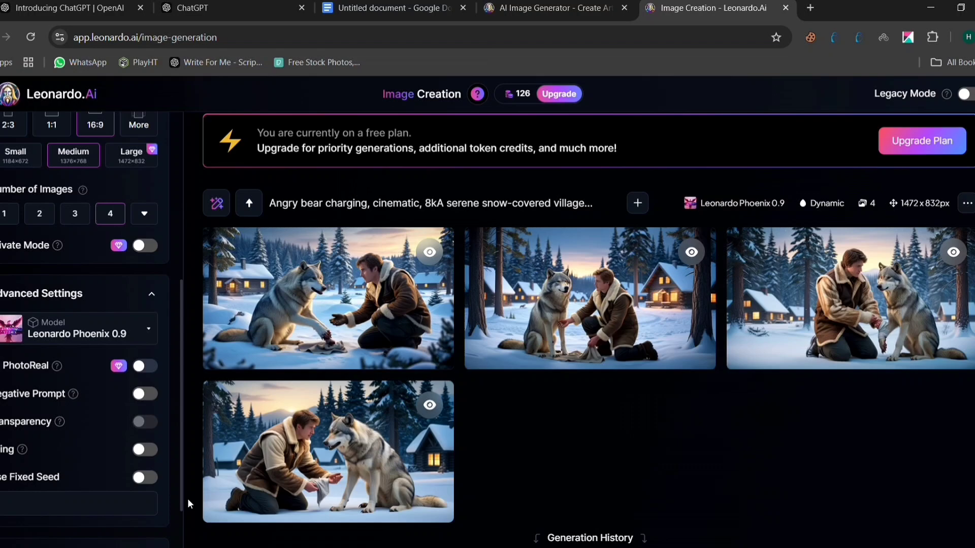
scroll("down", 3)
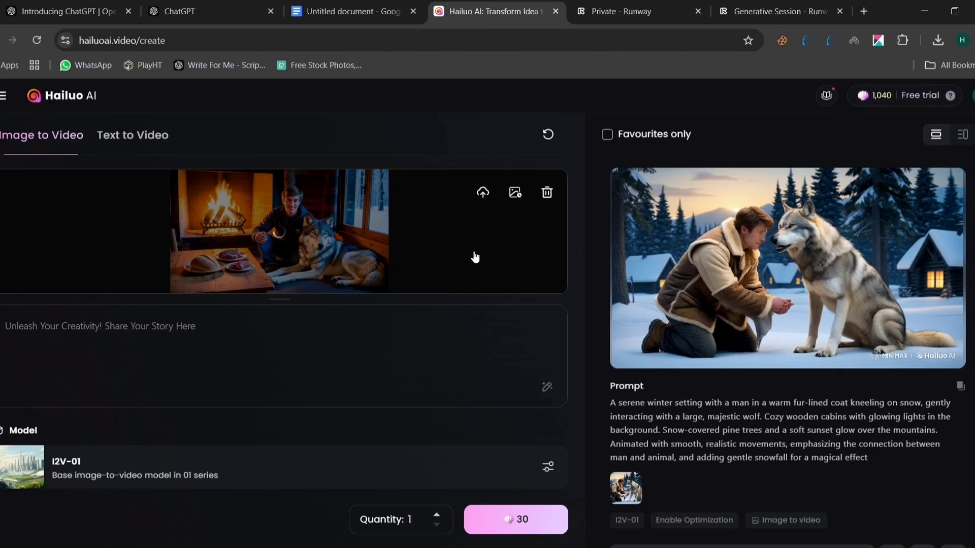
Open the fireside cabin generation from Hailuo AI's Image to Video history.
left_click(515, 518)
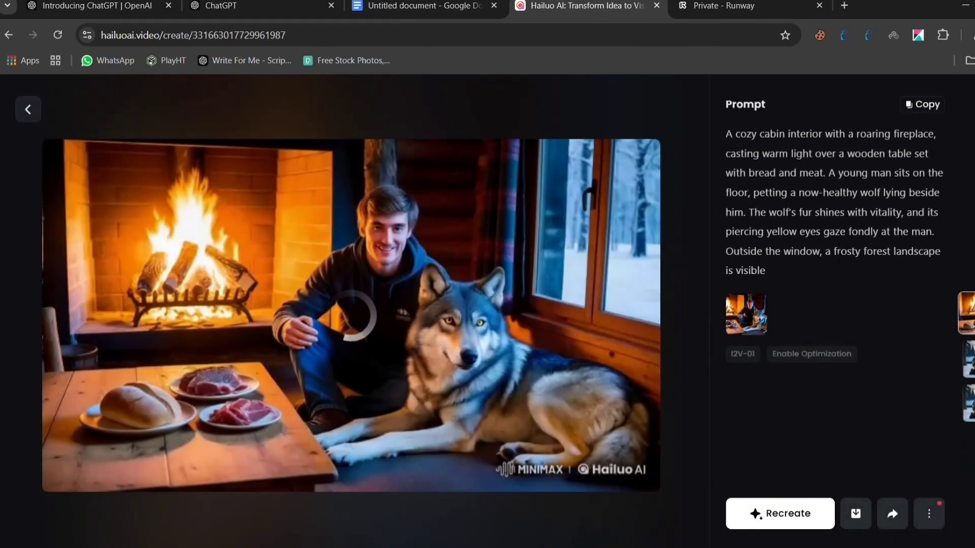
left_click(350, 314)
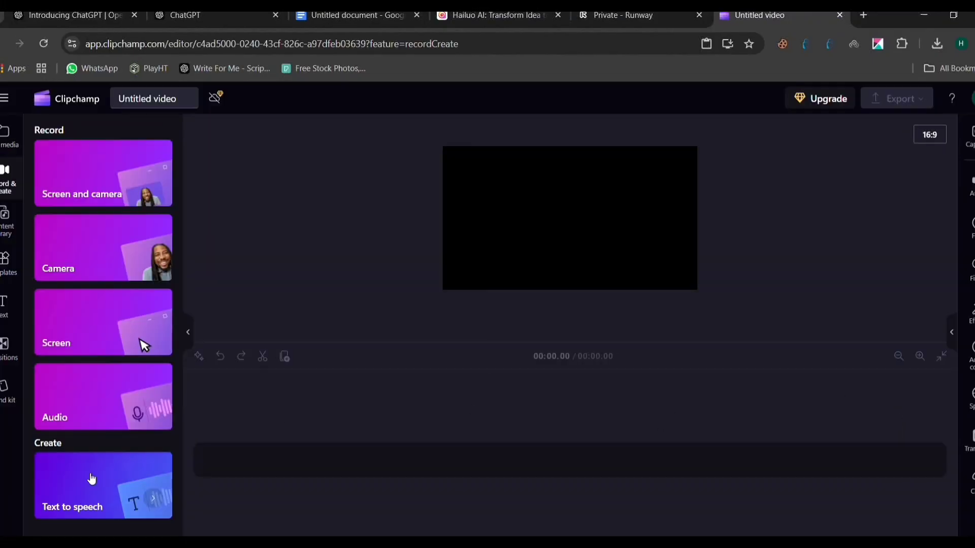
Add a Text to speech narration from Clipchamp's Record & create panel.
left_click(103, 485)
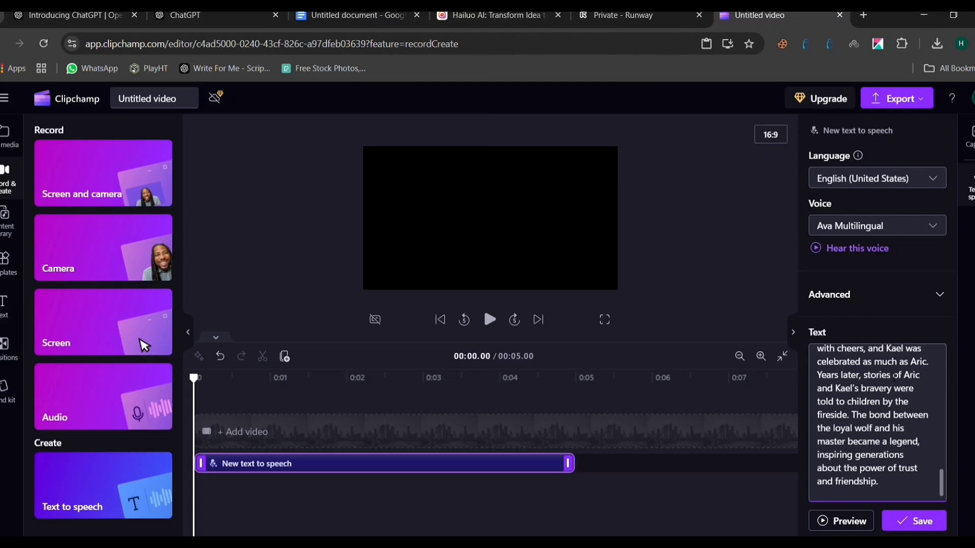
left_click(876, 225)
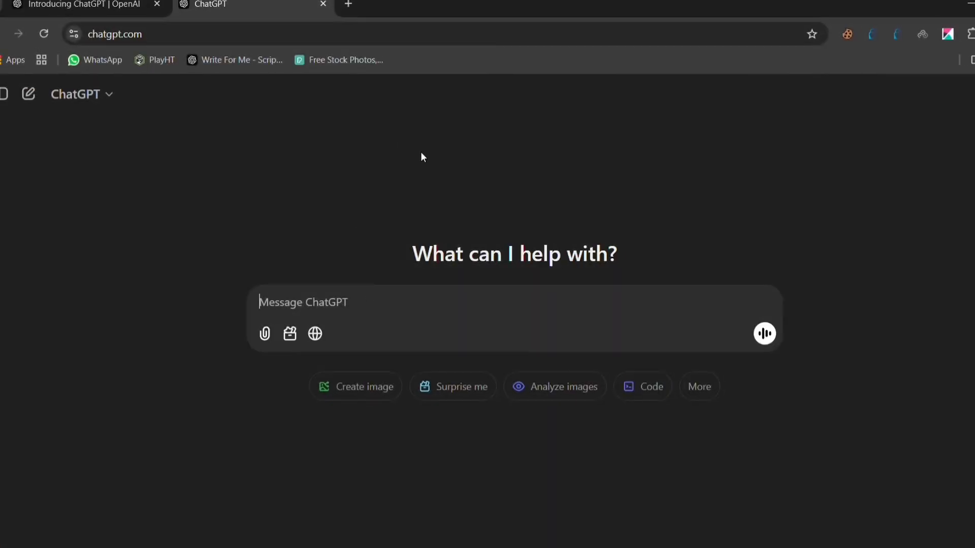
Send ChatGPT the loyal-wolf animated story script request and scroll through its reply.
type("I want to create an Ai-generated animated story on title [ the story of a loyal wolf and his master].please provide a detailed and easy to follow script with narrations and descriptions for generating images of each scene. ensure the prompt are clear and specific. give just story and prompt for image of each scene.")
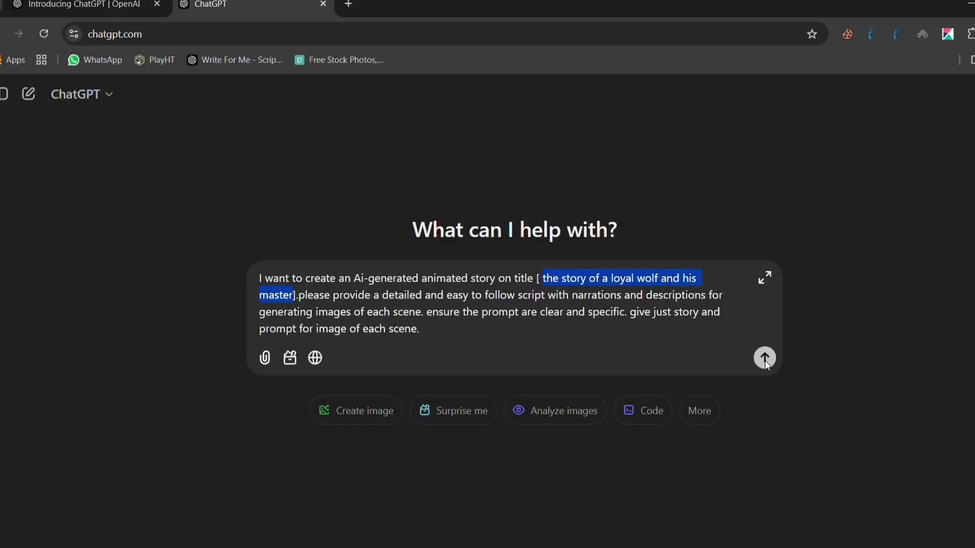
left_click(764, 357)
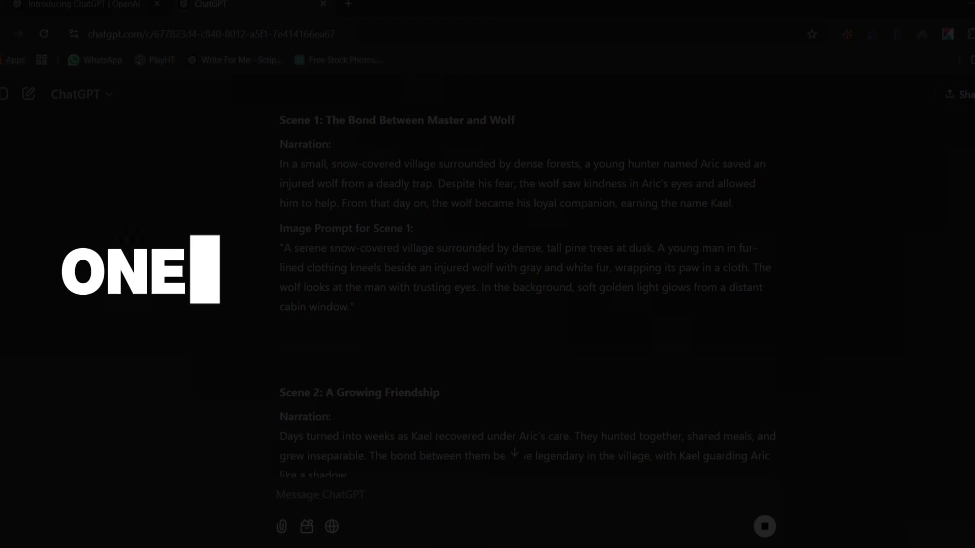
scroll("down", 3)
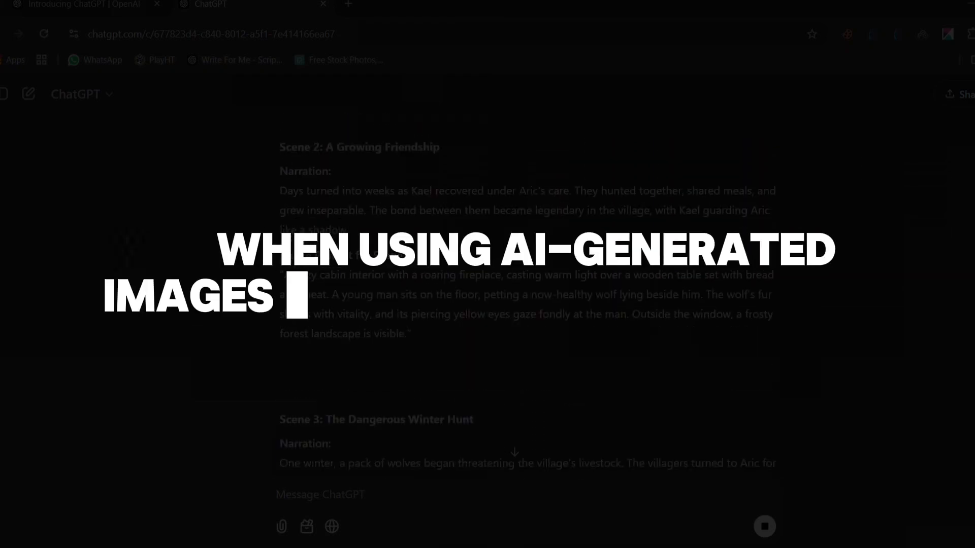
scroll("down", 3)
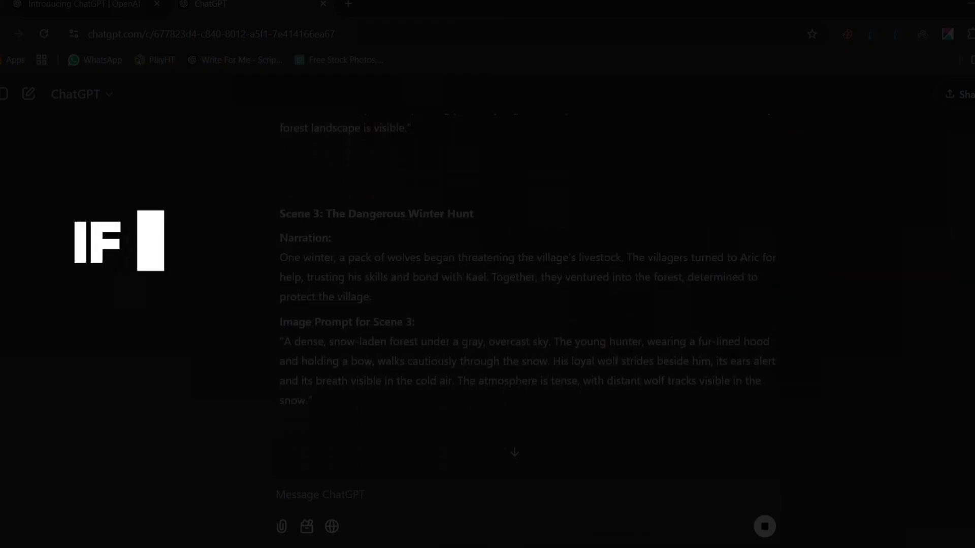
scroll("down", 3)
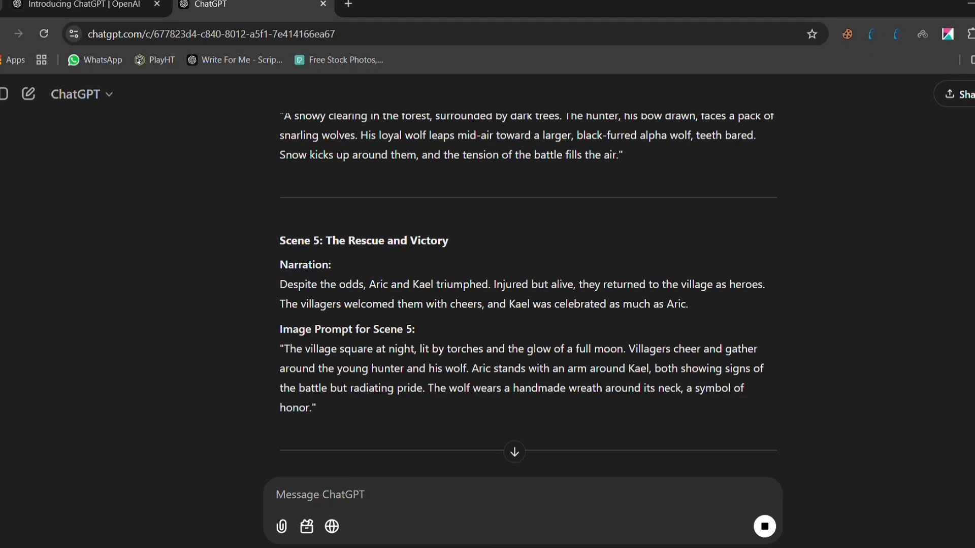
scroll("down", 3)
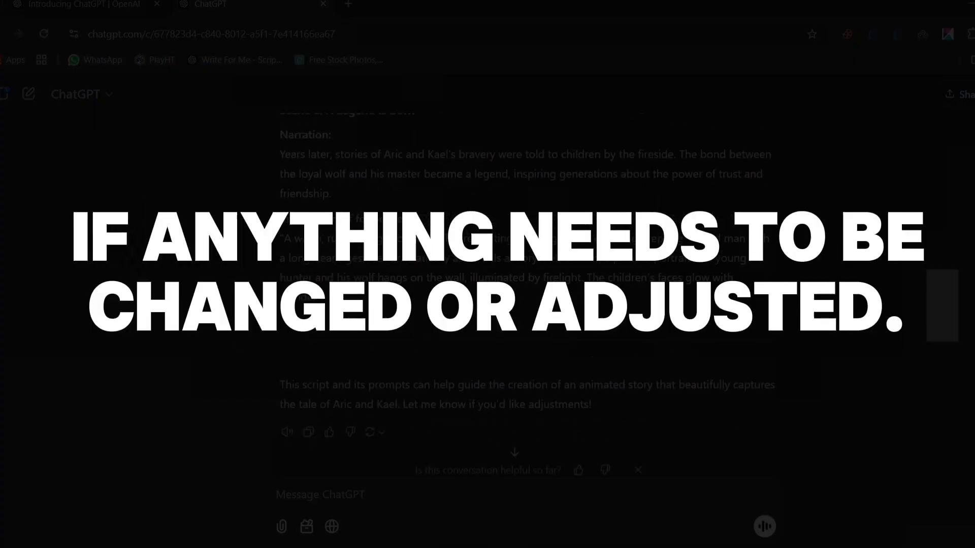
scroll("up", 3)
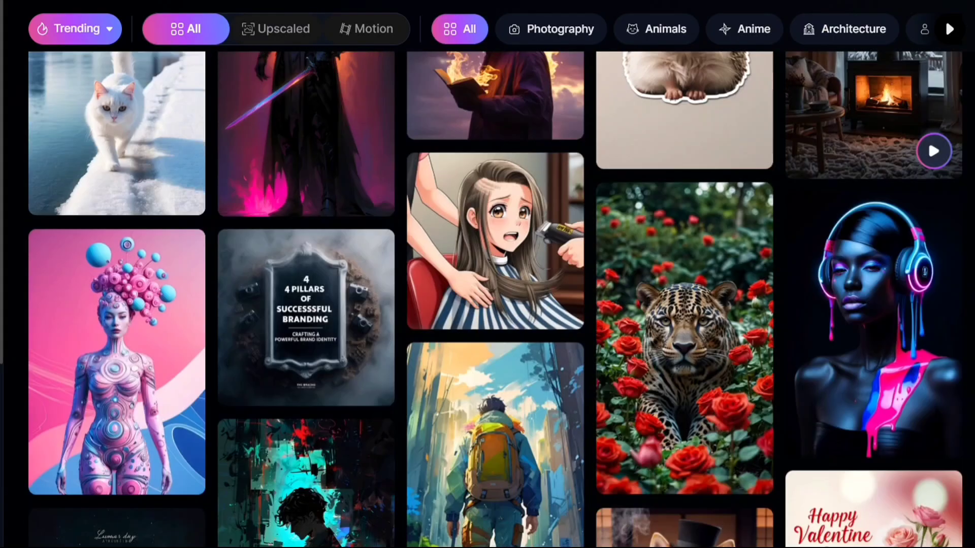
Browse the trending gallery, then reach Leonardo.Ai's homepage via a Google search for 'leonardo ai'.
scroll("down", 3)
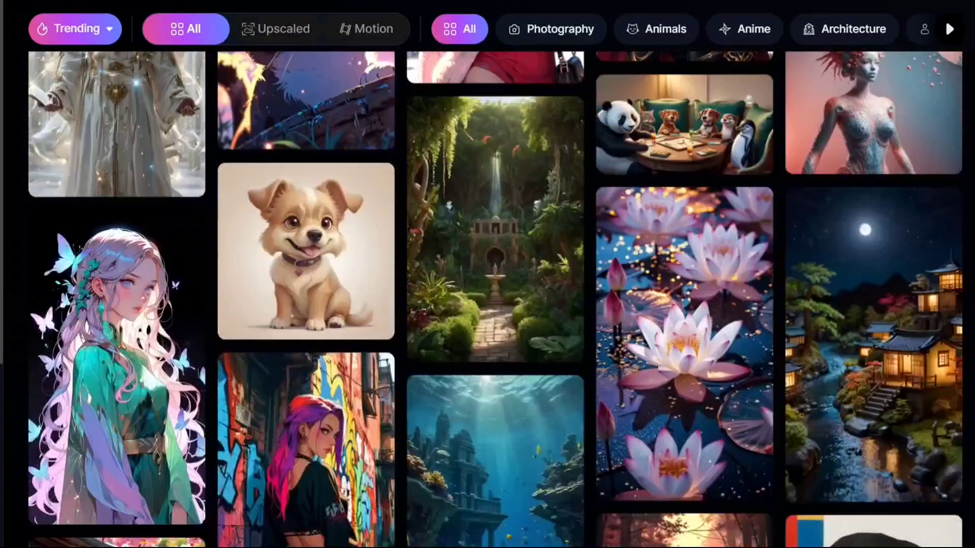
scroll("down", 3)
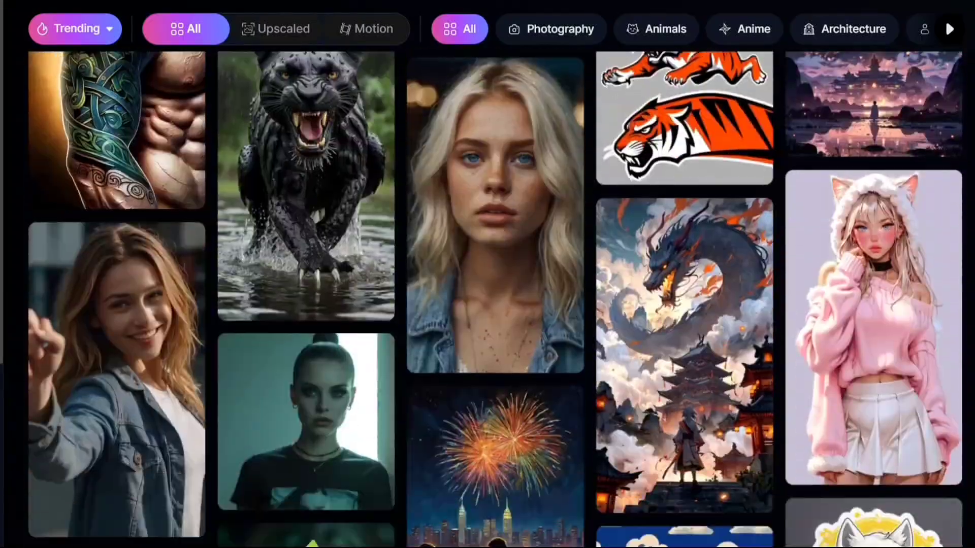
scroll("down", 3)
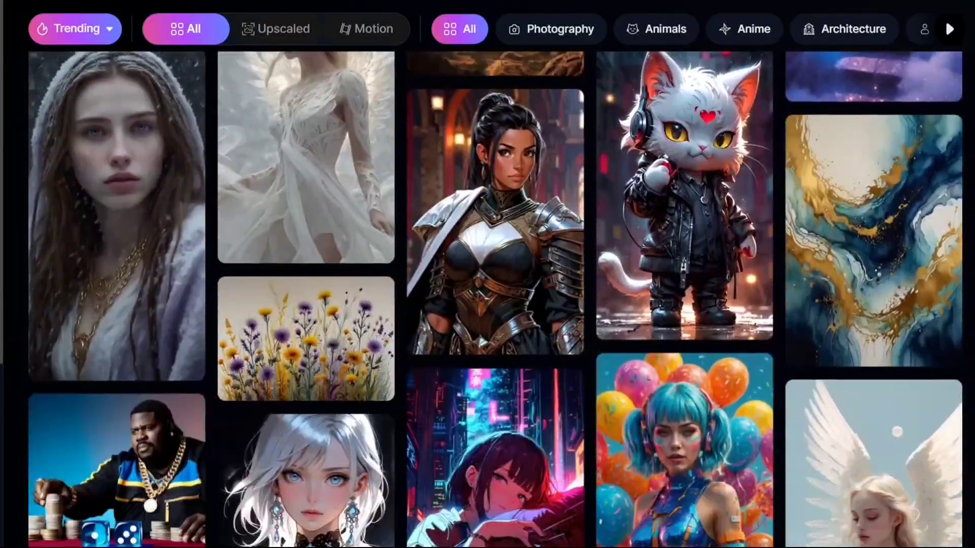
scroll("down", 3)
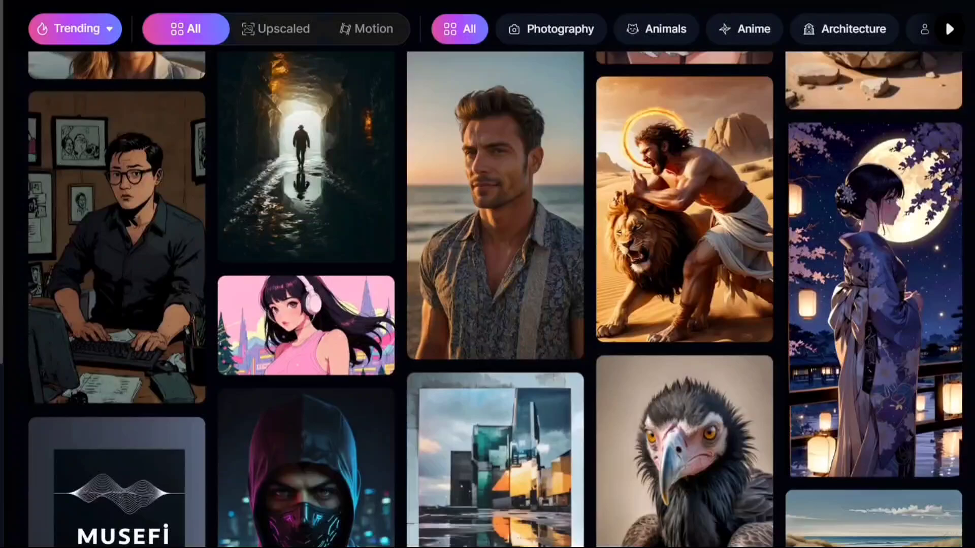
scroll("down", 3)
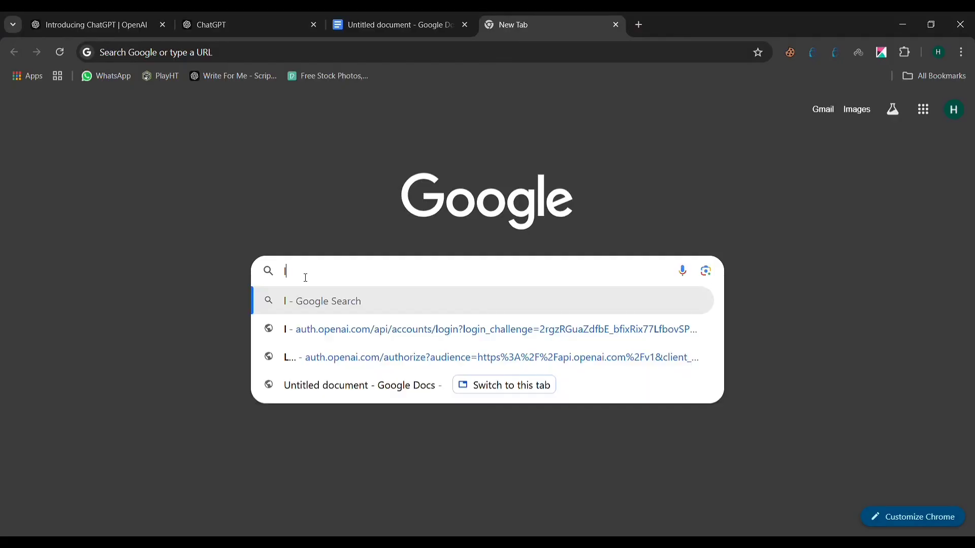
type("leonardo ai")
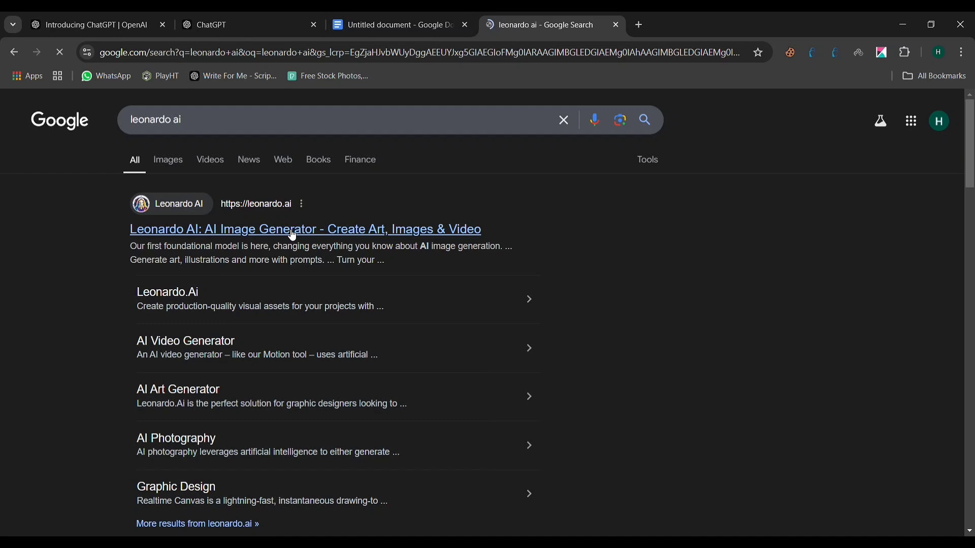
left_click(305, 229)
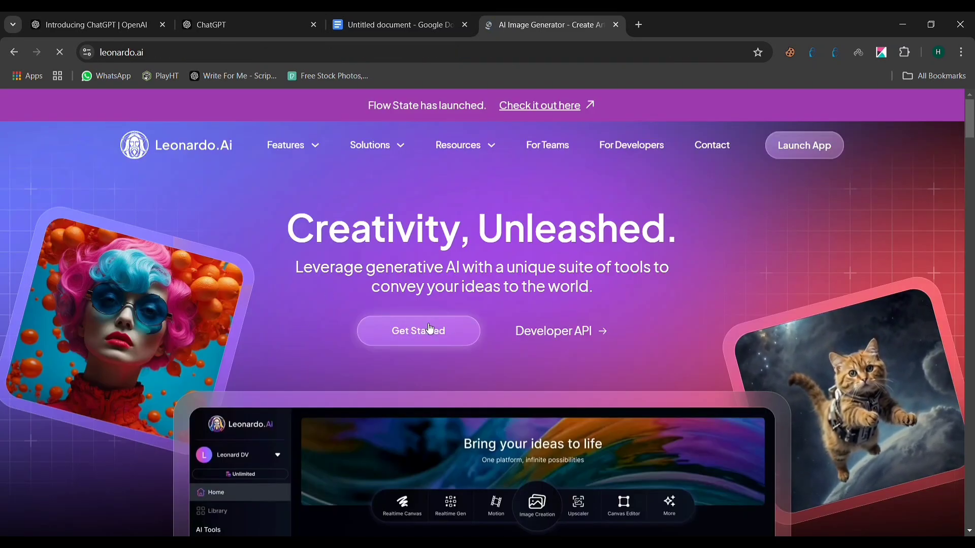
Sign in to Leonardo.Ai, glance at Community Creations, and go to Image Creation.
left_click(418, 330)
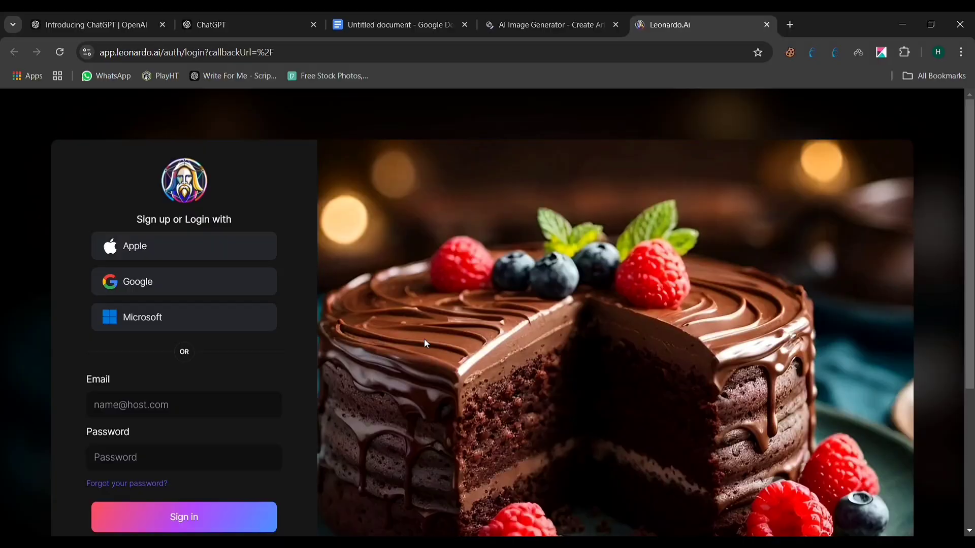
left_click(183, 517)
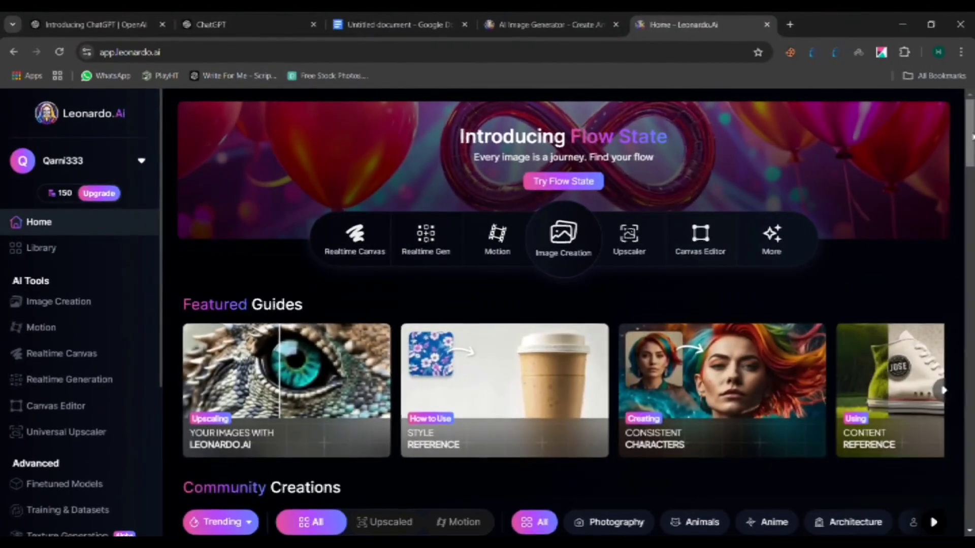
scroll("down", 3)
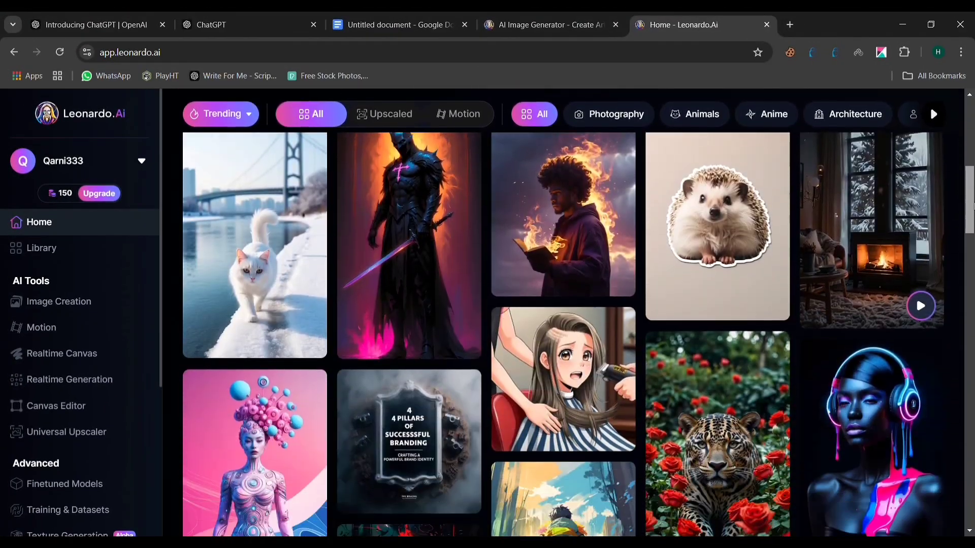
scroll("up", 3)
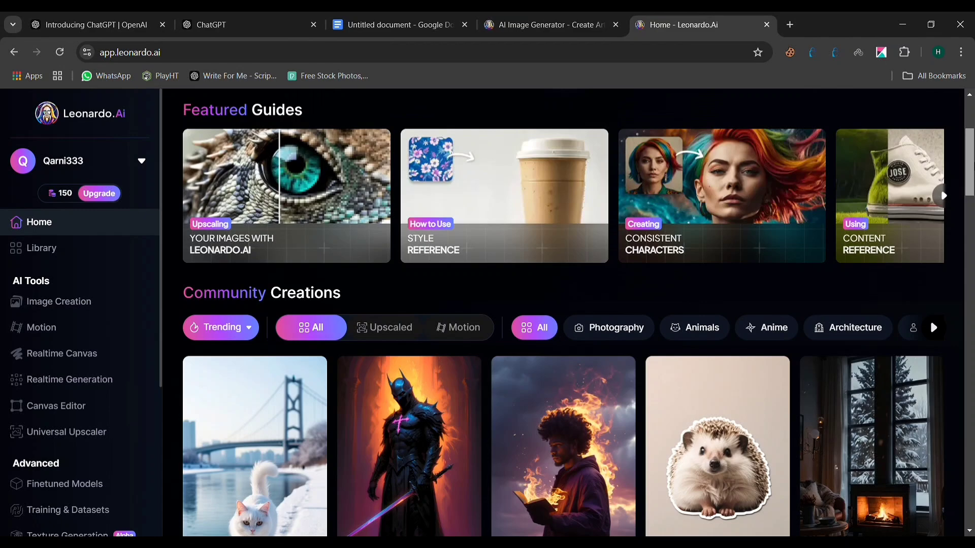
left_click(58, 302)
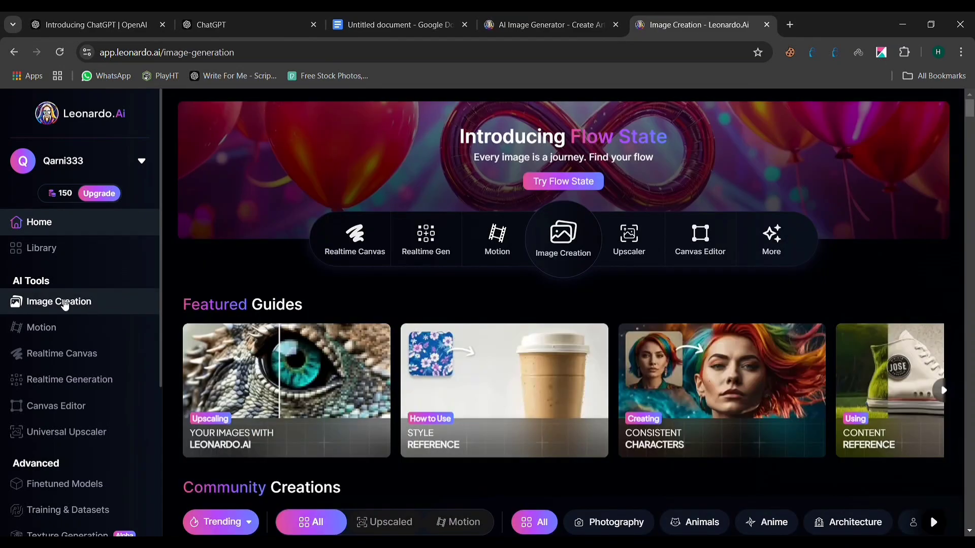
Copy the Scene 1 snowy-village wolf prompt from Google Docs into Leonardo.Ai's prompt box.
left_click(59, 302)
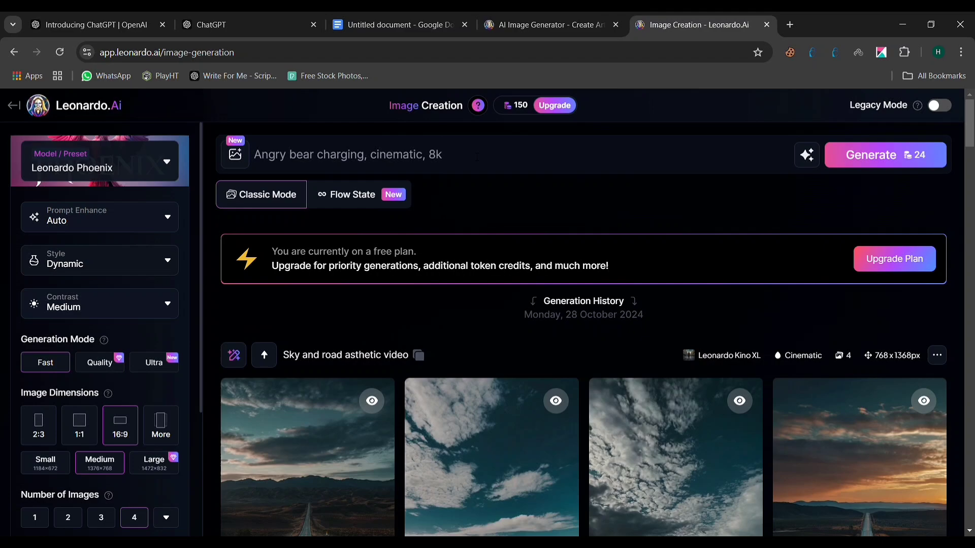
left_click(398, 25)
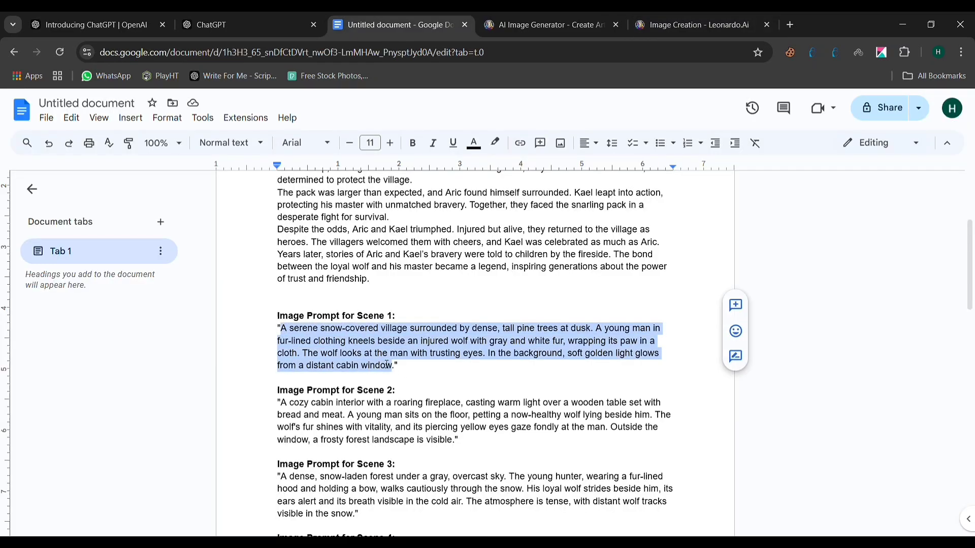
left_click(692, 24)
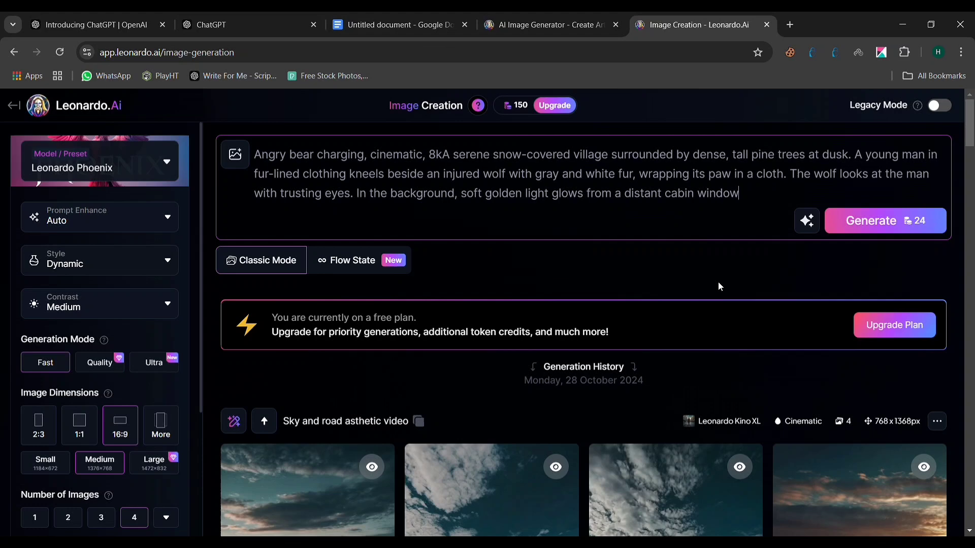
mouse_move(725, 275)
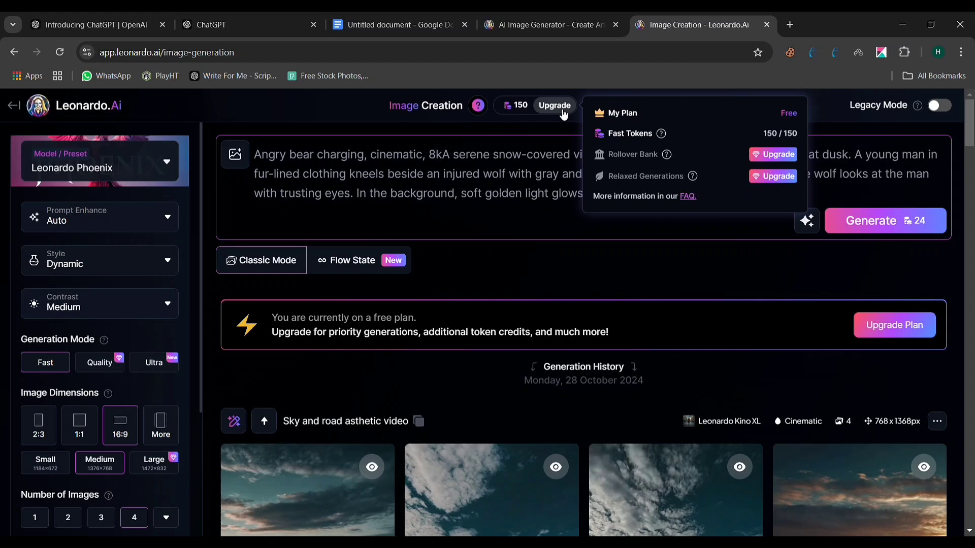
mouse_move(761, 146)
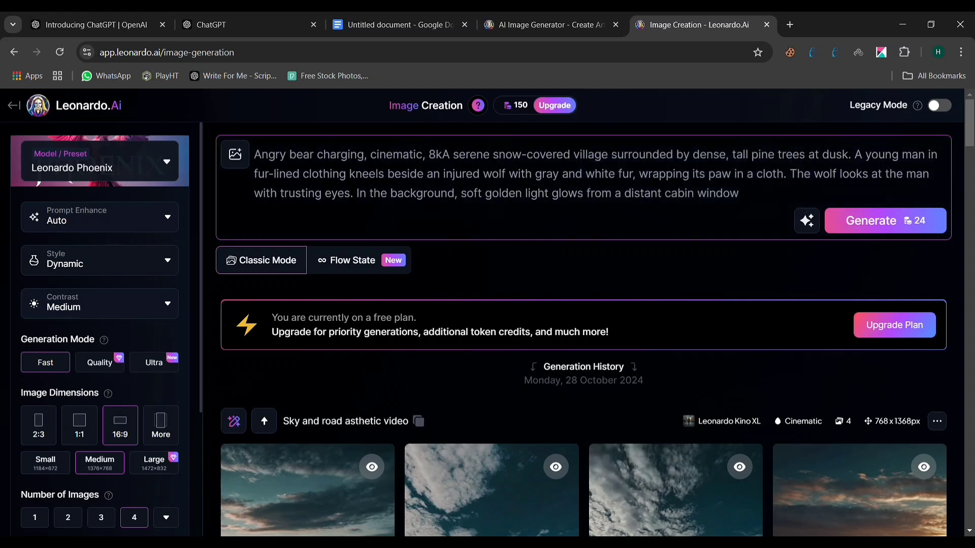
Generate four Scene 1 wolf images and page through them in the image viewer.
left_click(884, 221)
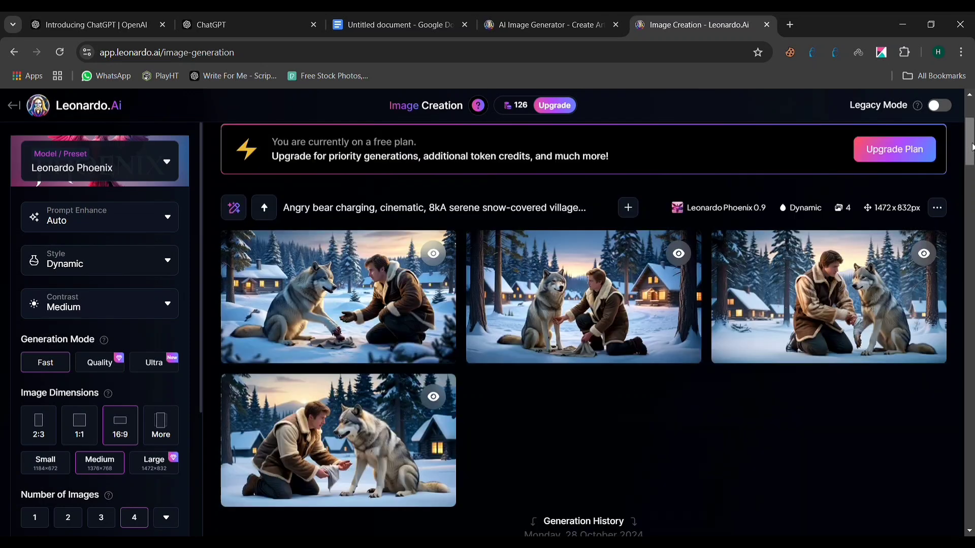
mouse_move(357, 431)
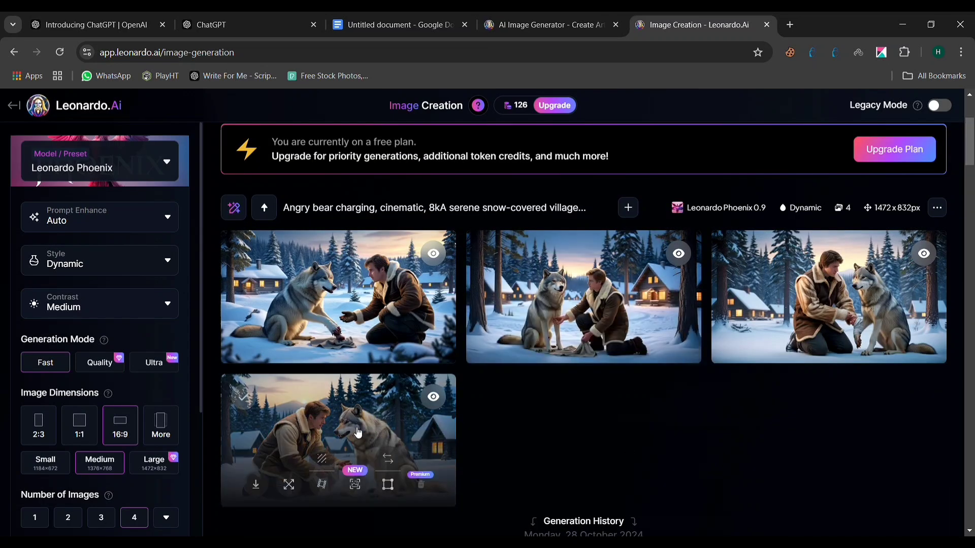
left_click(338, 439)
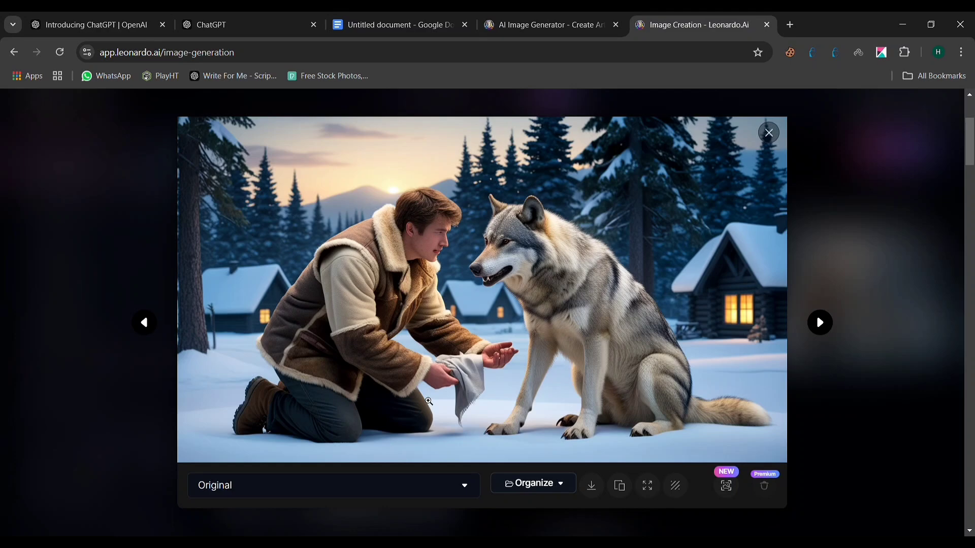
left_click(819, 322)
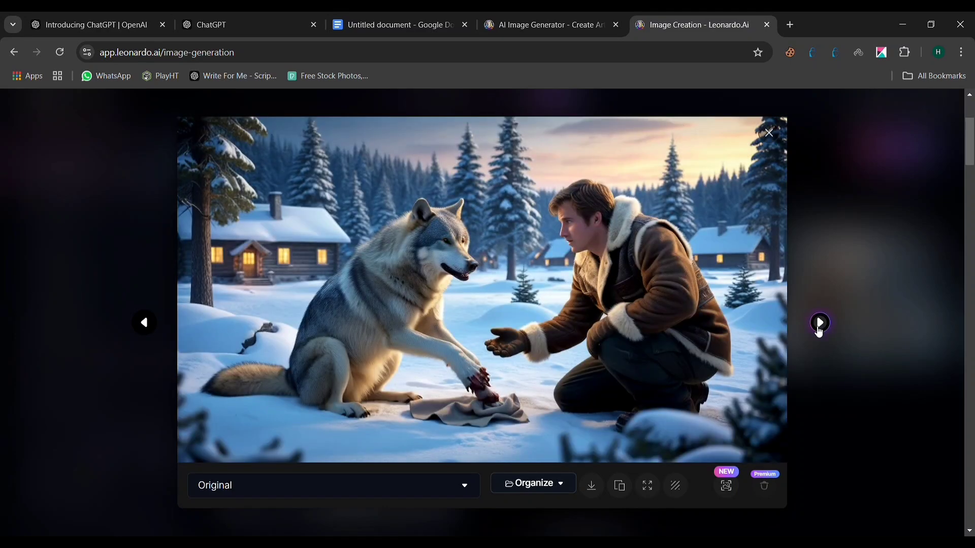
left_click(820, 323)
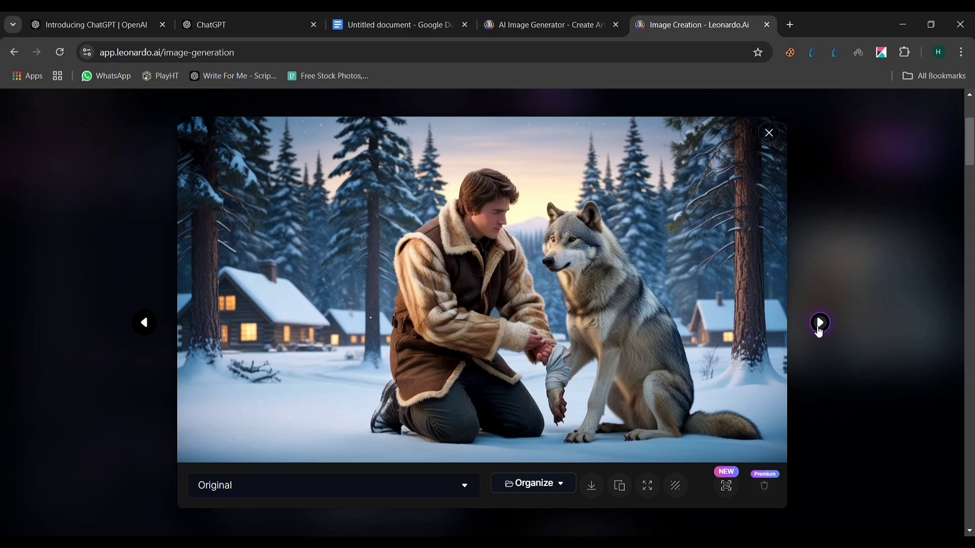
left_click(819, 323)
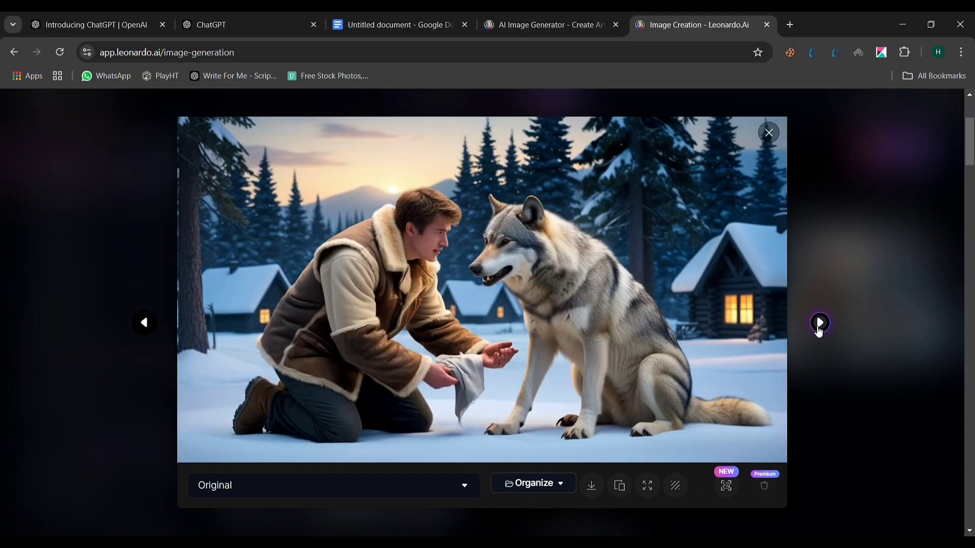
left_click(768, 132)
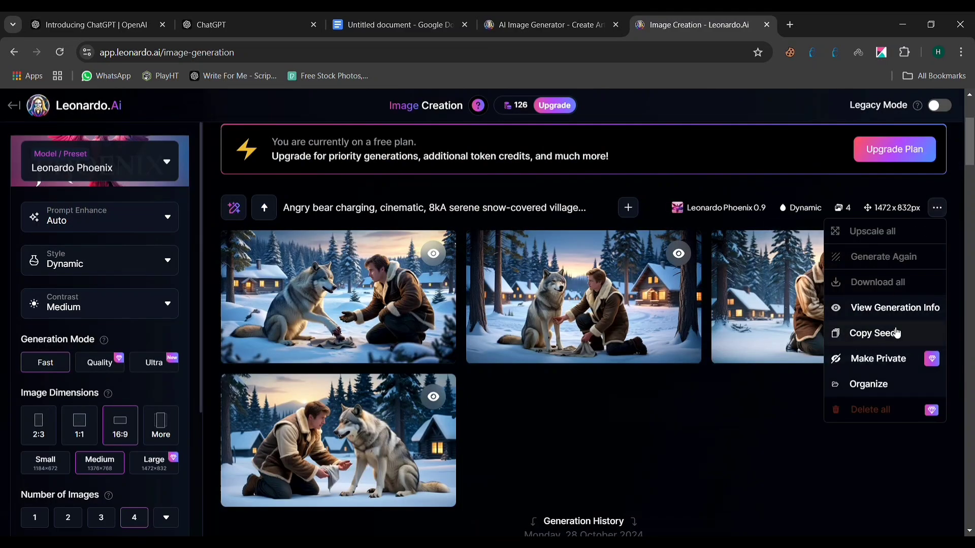
Copy seed 434336334, enable Use Fixed Seed, and generate a new wolf batch.
left_click(874, 333)
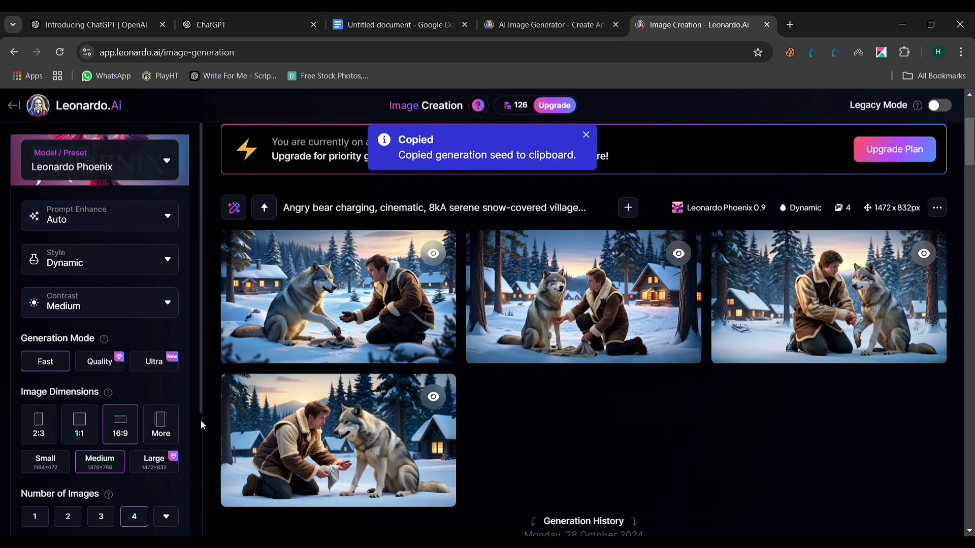
scroll("down", 3)
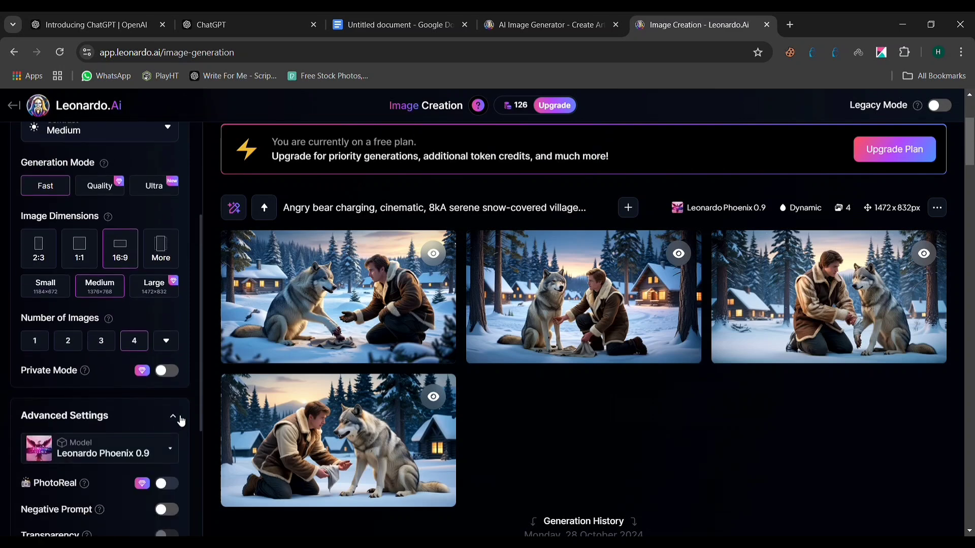
scroll("down", 3)
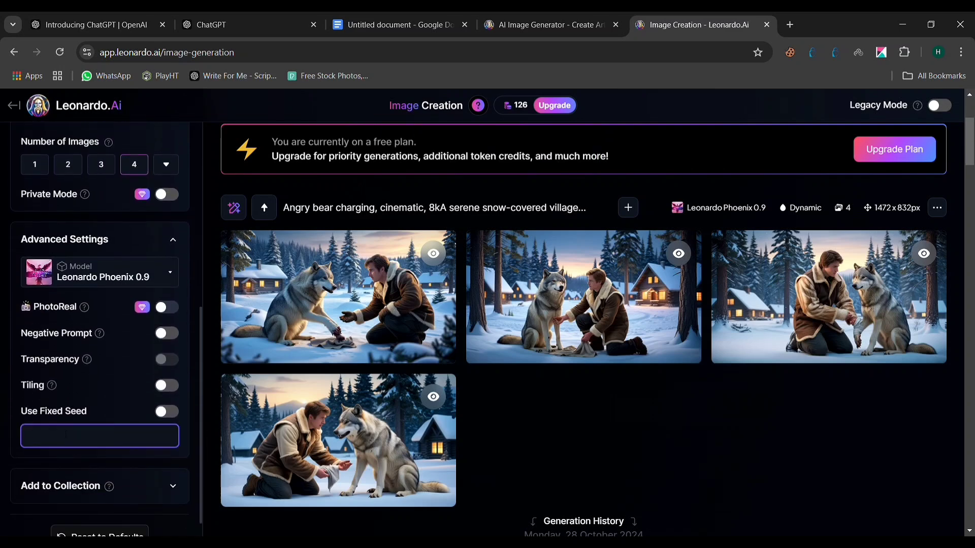
left_click(167, 410)
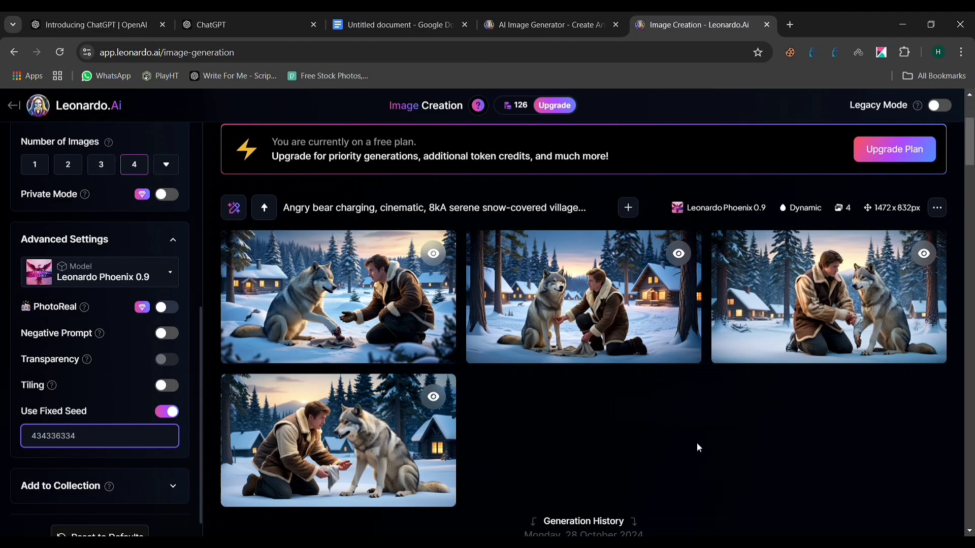
left_click(877, 221)
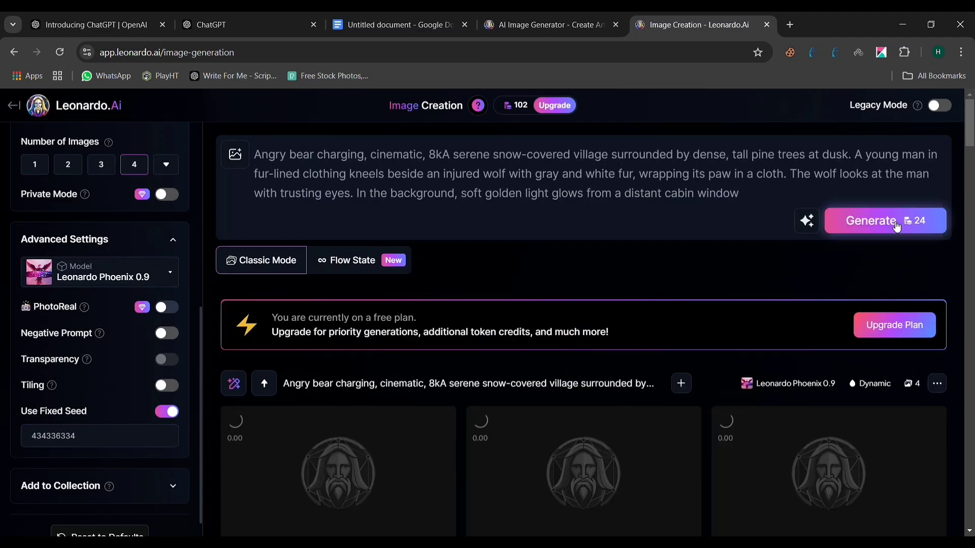
scroll("down", 3)
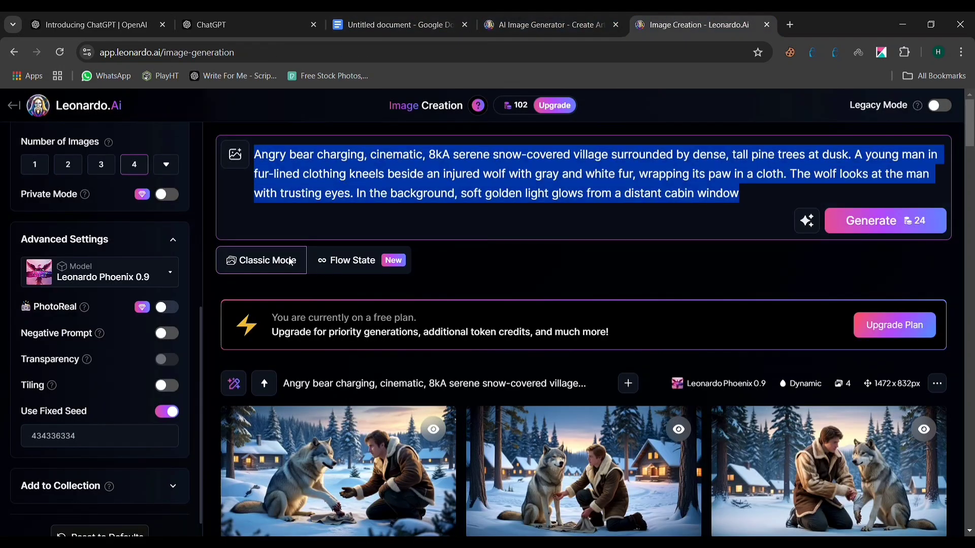
scroll("down", 3)
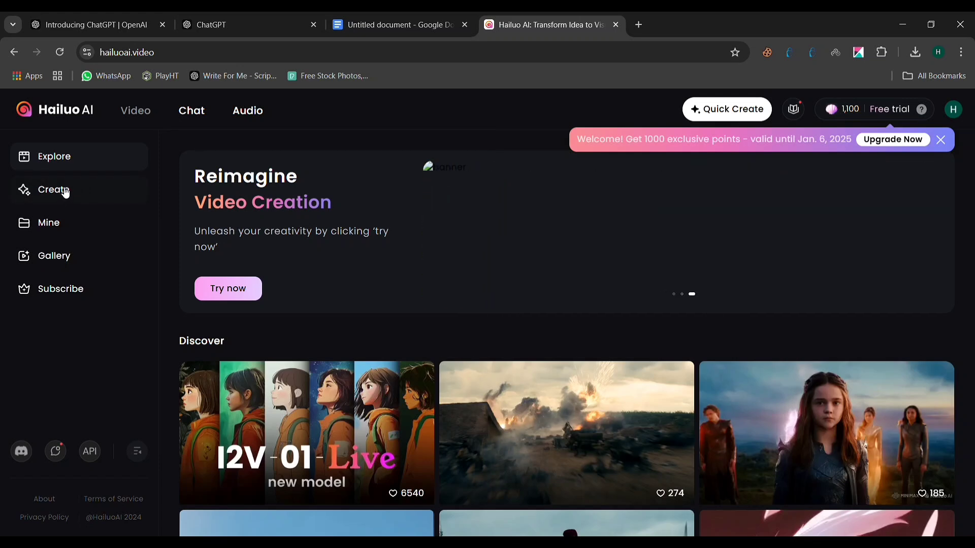
Generate the six-second fireside cabin clip of the man petting the wolf, and play it.
left_click(55, 189)
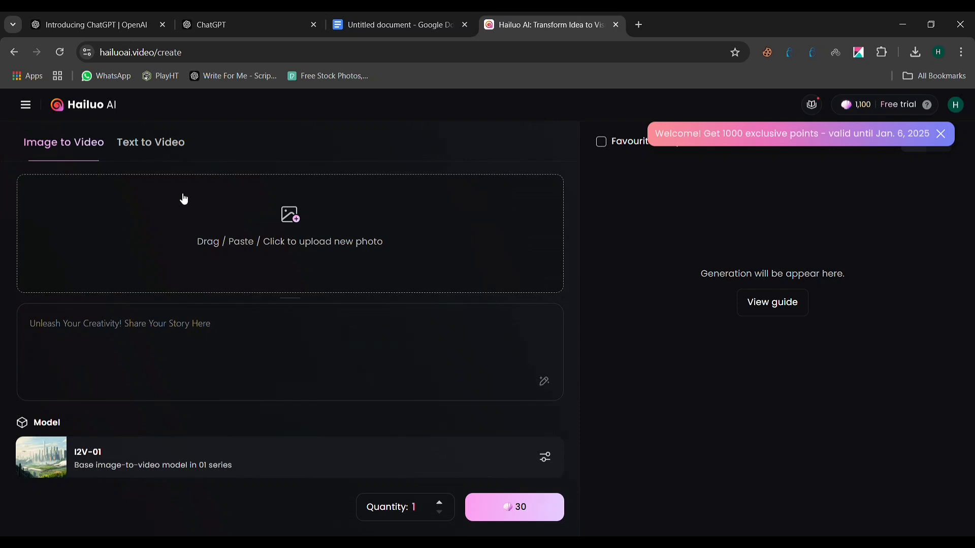
mouse_move(277, 229)
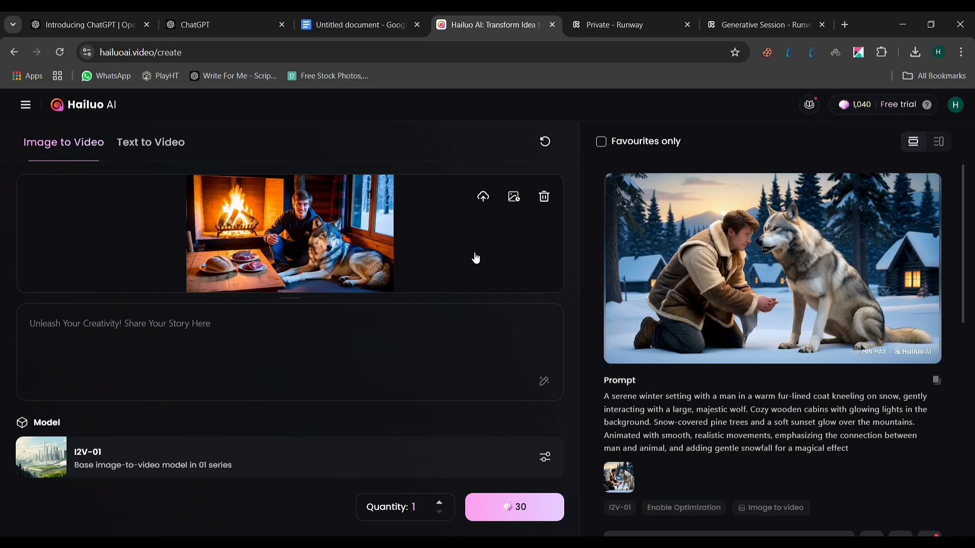
left_click(358, 25)
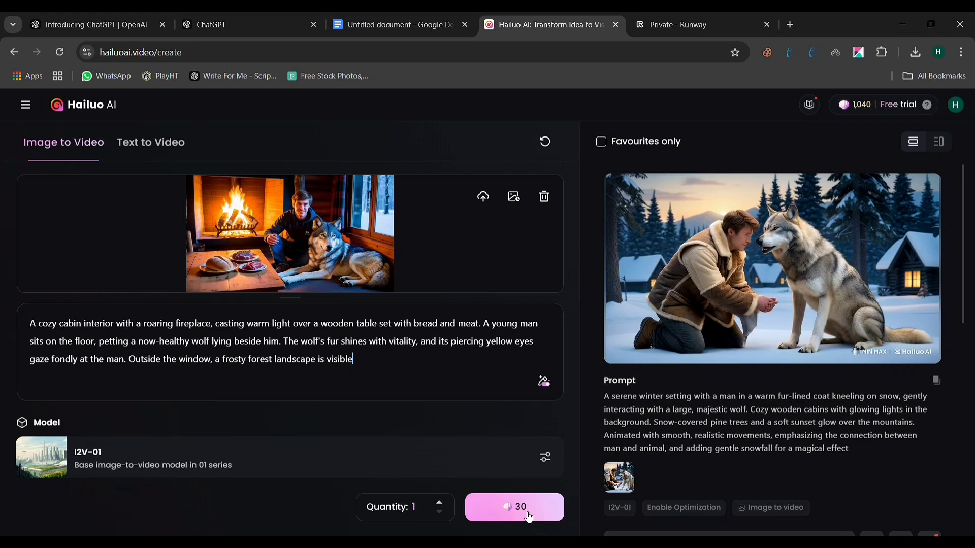
left_click(513, 508)
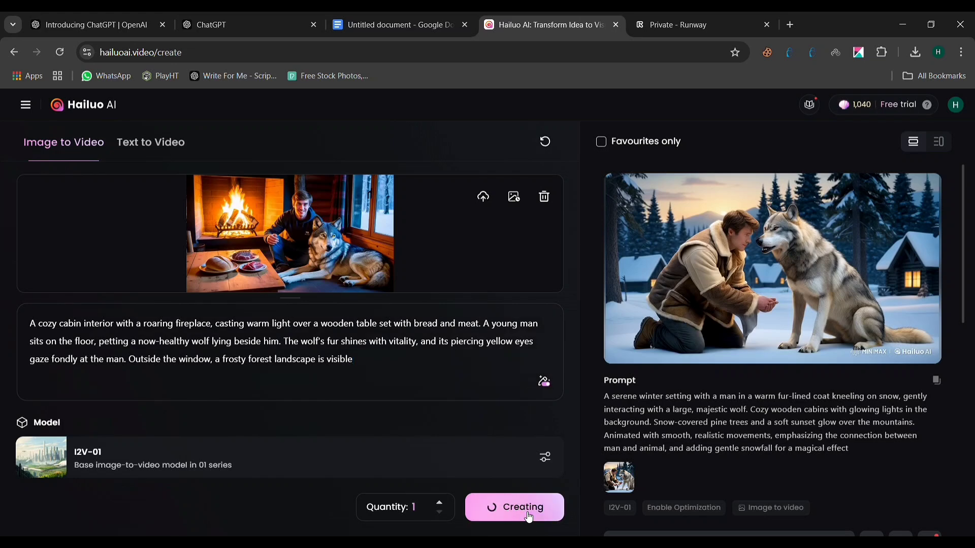
left_click(514, 507)
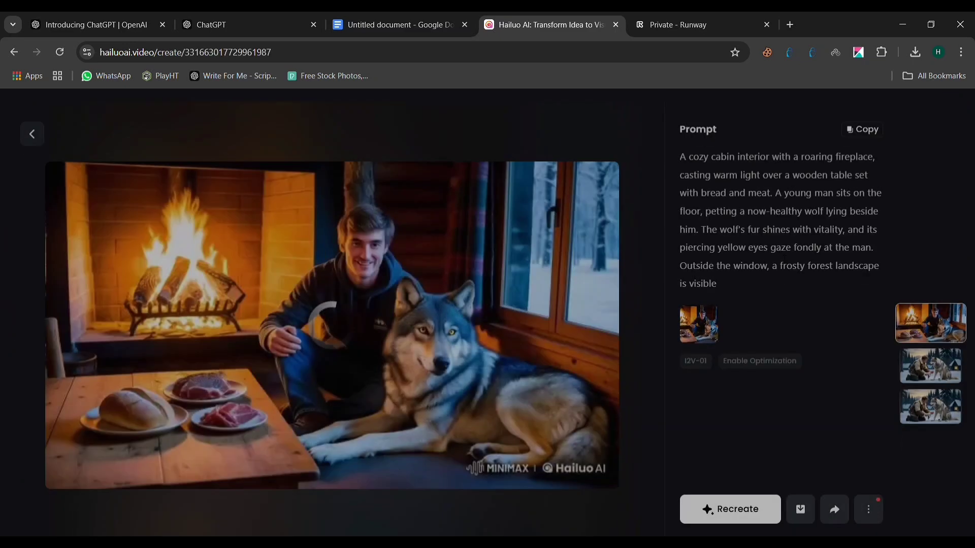
left_click(331, 314)
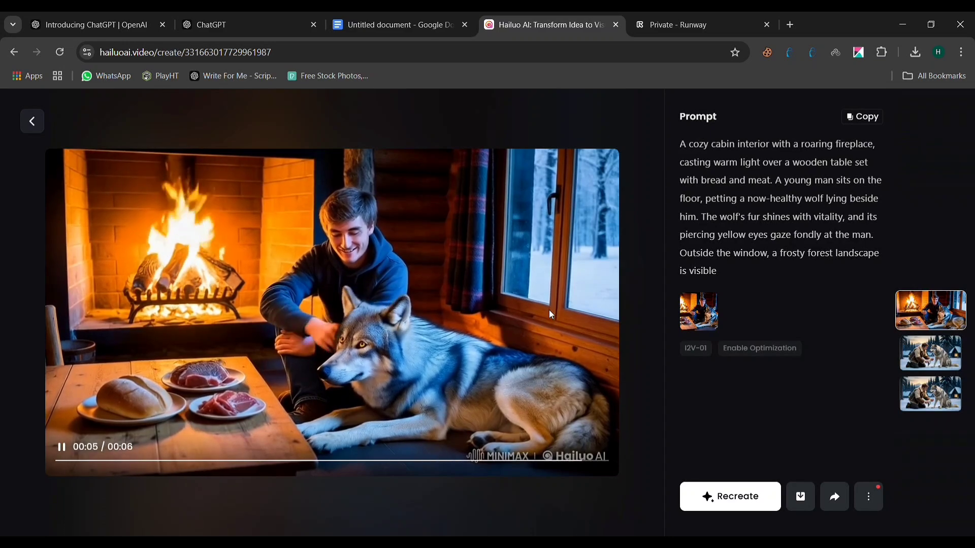
left_click(32, 120)
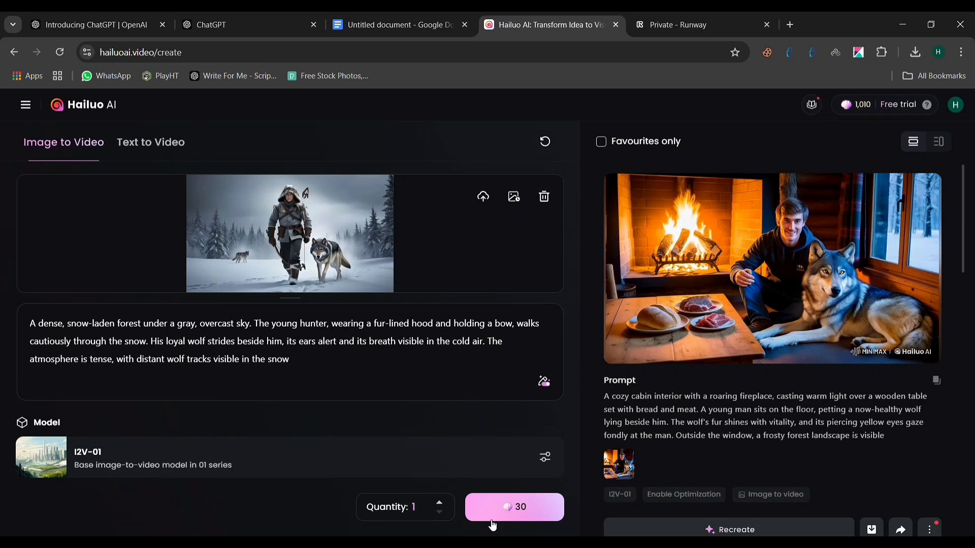
Queue the snowy-forest hunter-and-wolf clip, then start a new tab to search for Clipchamp.
left_click(513, 507)
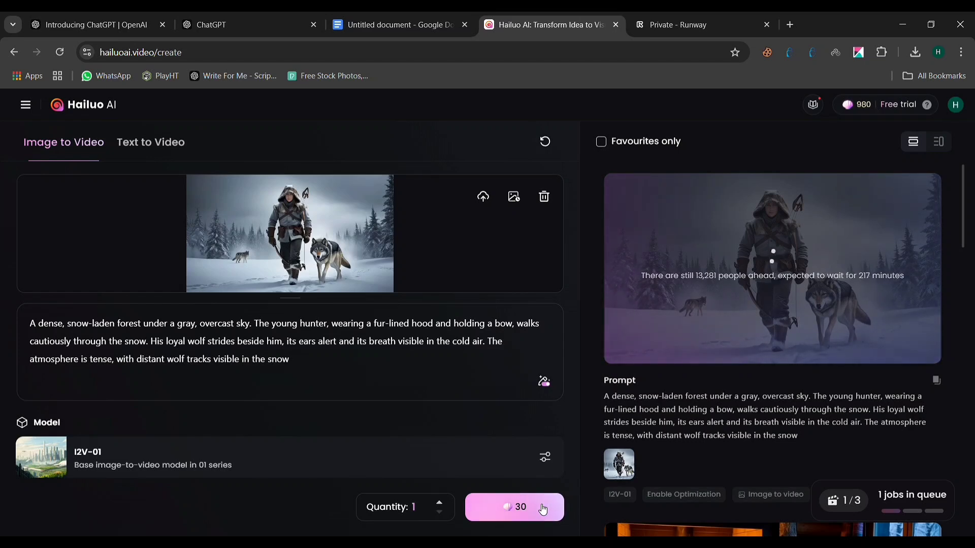
left_click(789, 25)
type("clipc")
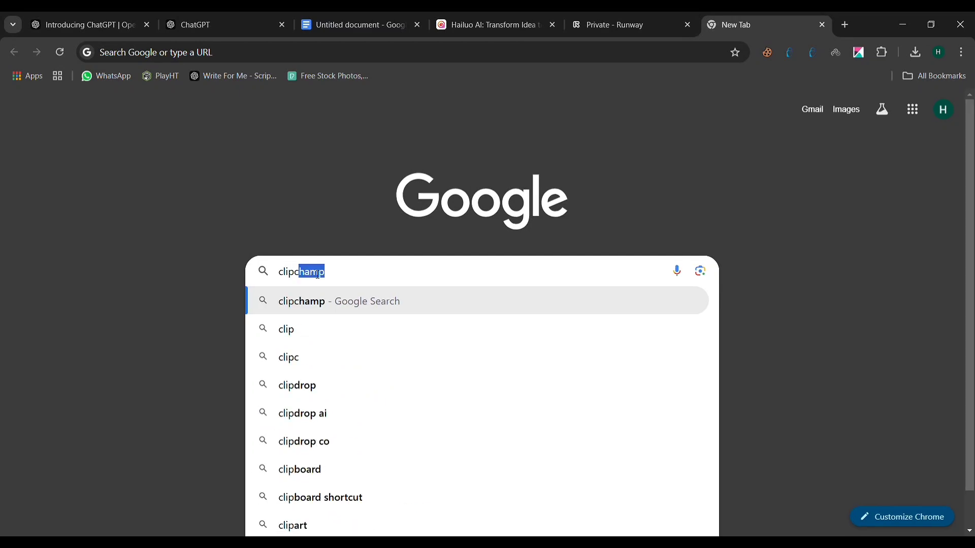
Search 'clipchamp', open clipchamp.com, try it free and sign in with Google.
key("Return")
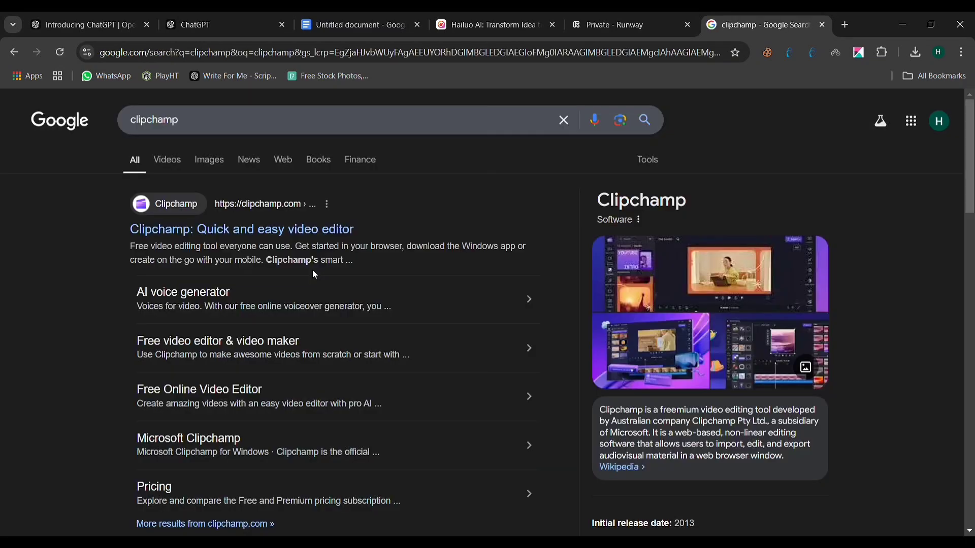
left_click(241, 229)
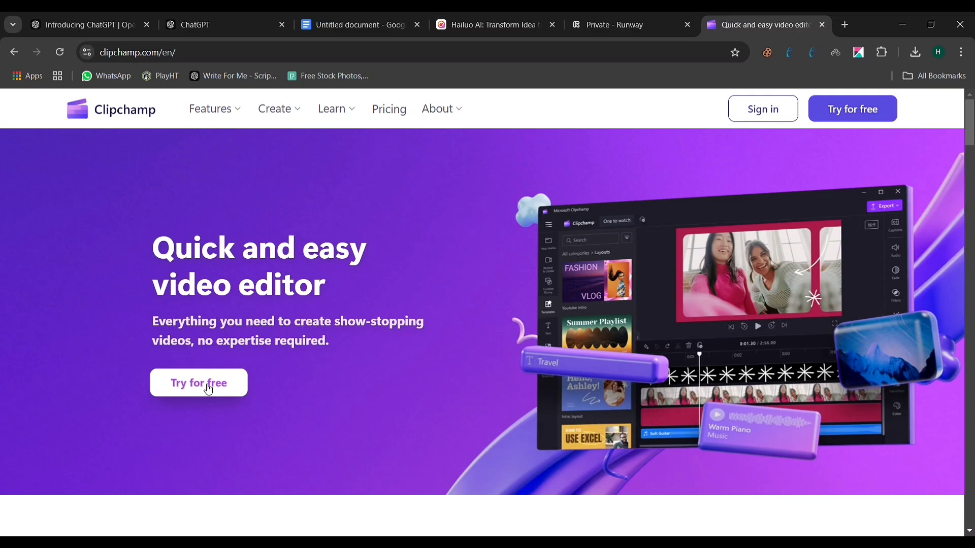
left_click(198, 382)
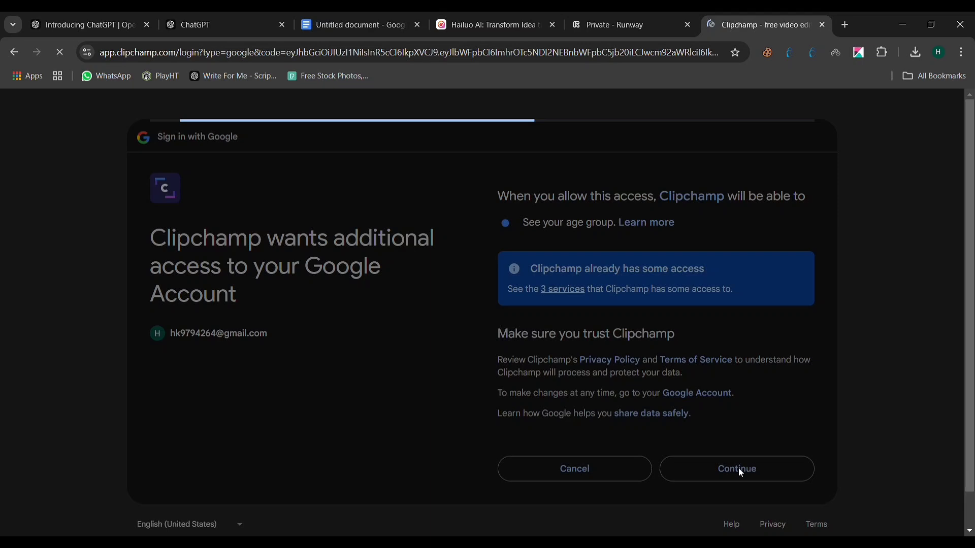
left_click(737, 469)
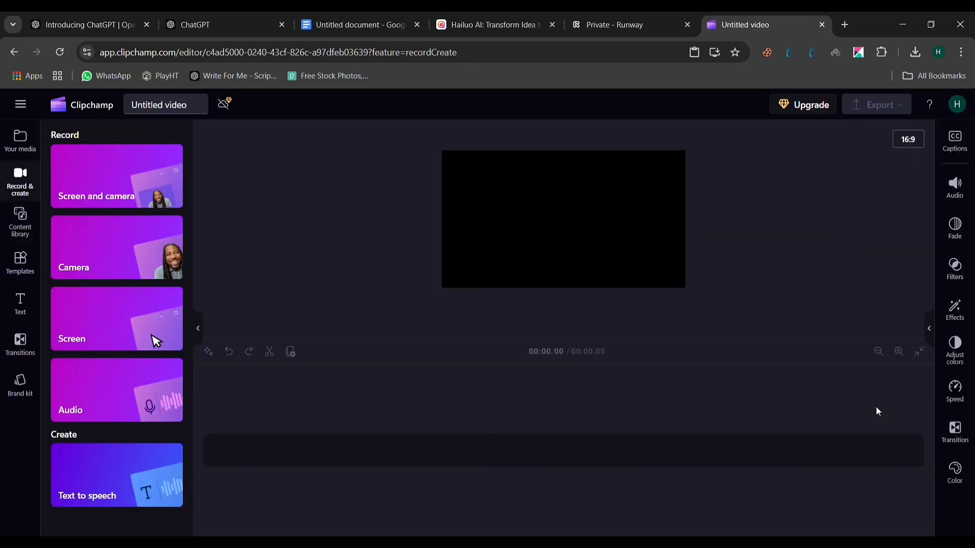
mouse_move(94, 479)
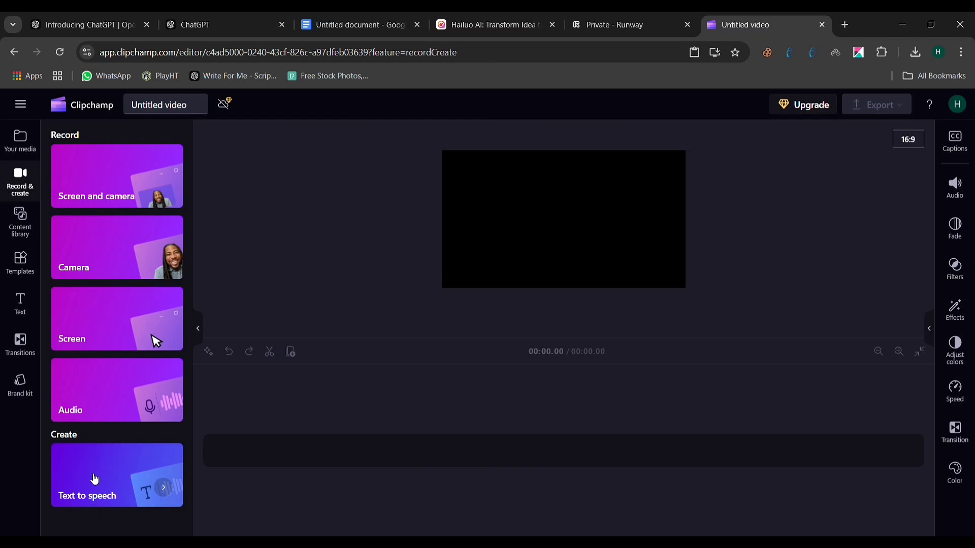
mouse_move(125, 473)
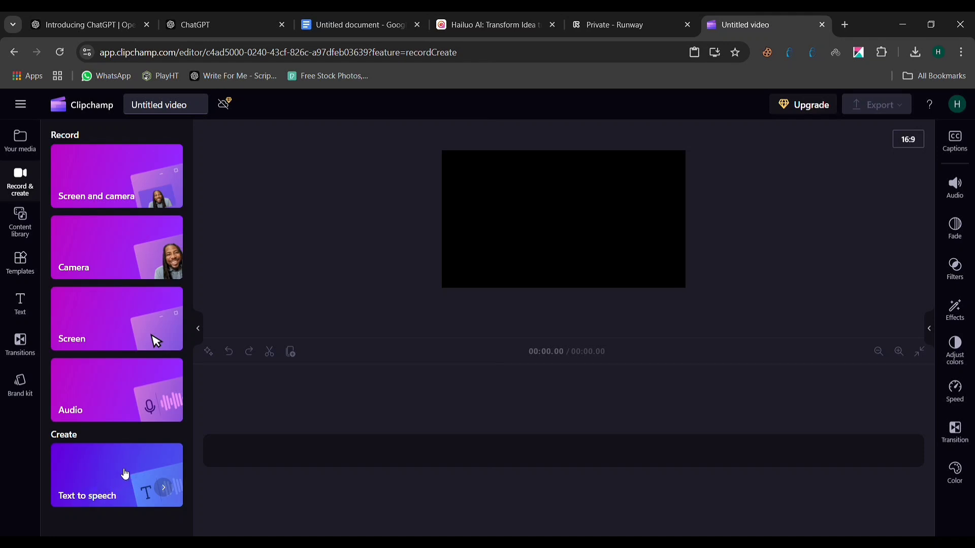
Create a text-to-speech narration of the story with the Arabella Multilingual voice and save it.
left_click(116, 476)
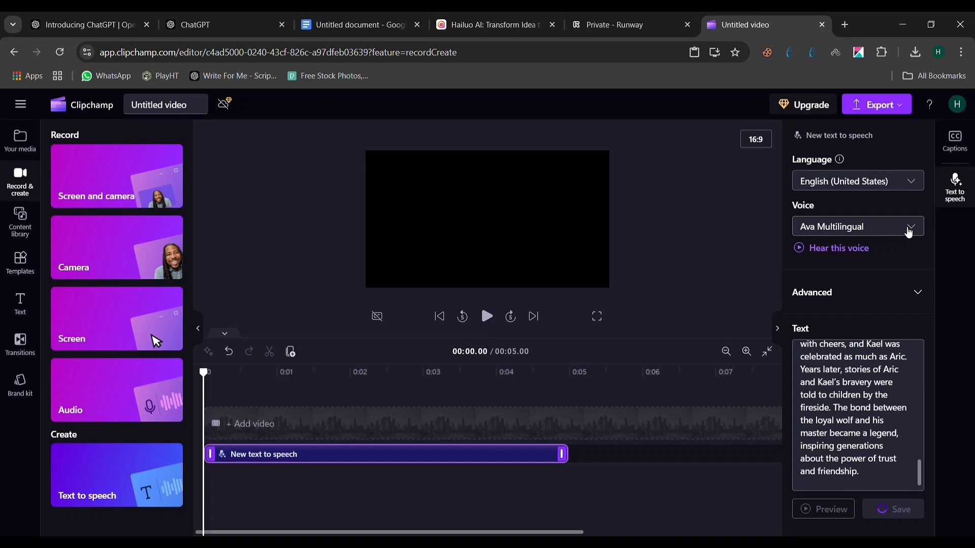
left_click(909, 226)
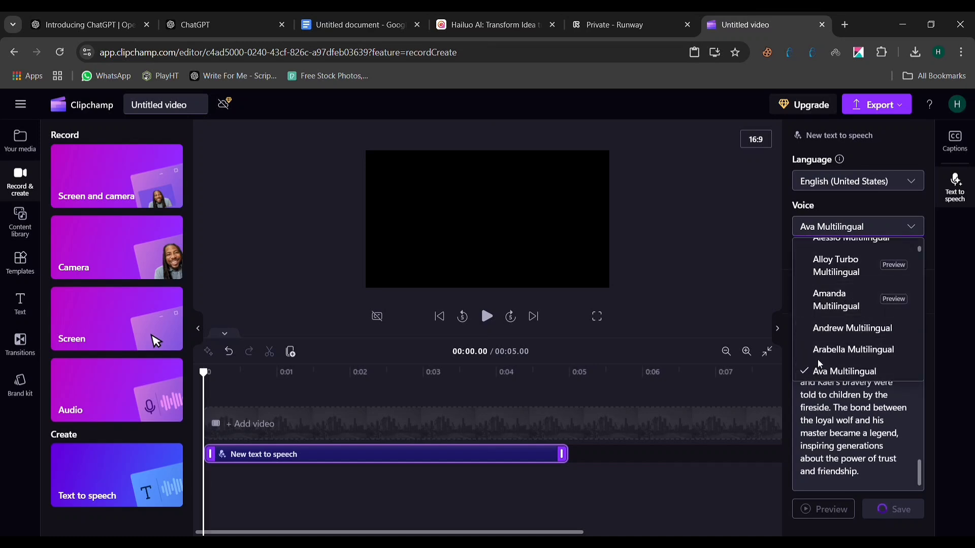
left_click(853, 349)
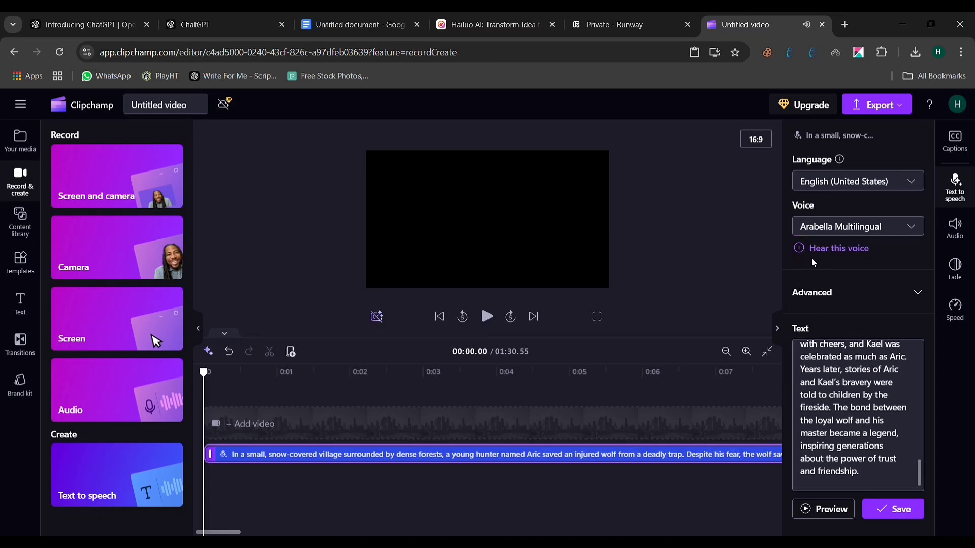
mouse_move(839, 232)
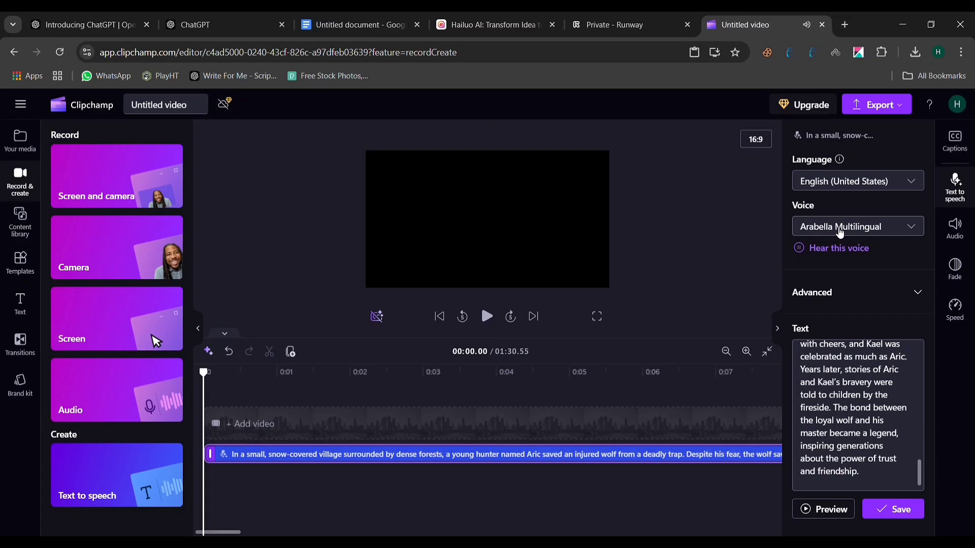
left_click(876, 104)
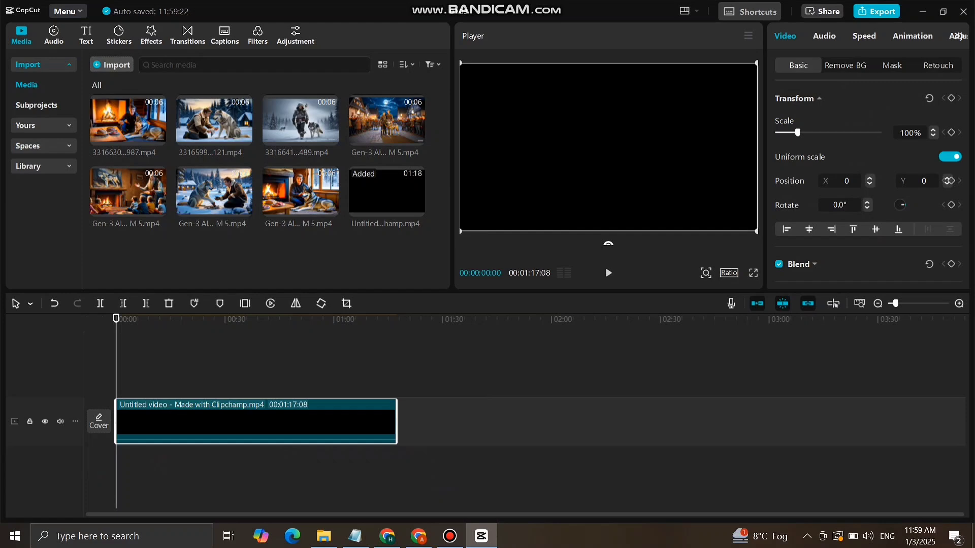
Separate the narration audio from the Clipchamp clip and delete its video track.
right_click(255, 421)
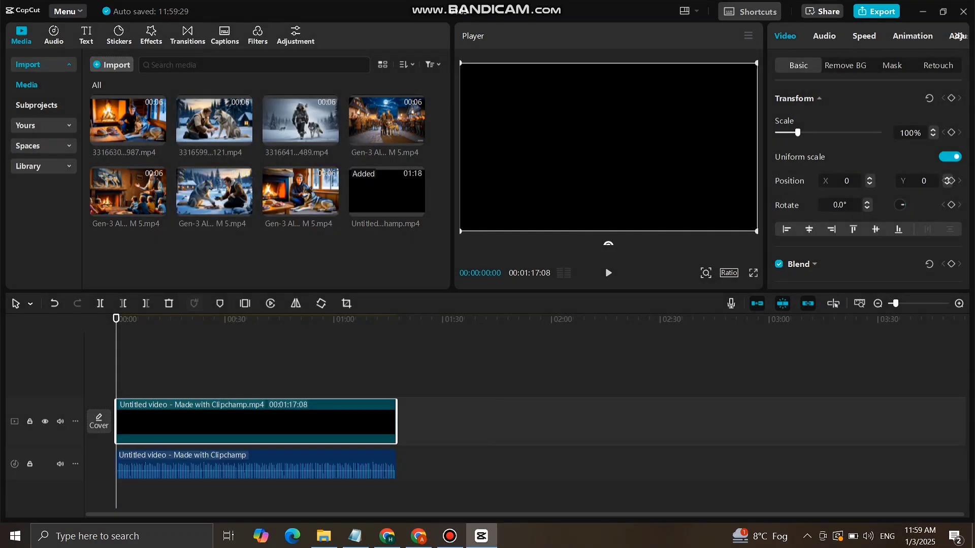
right_click(255, 421)
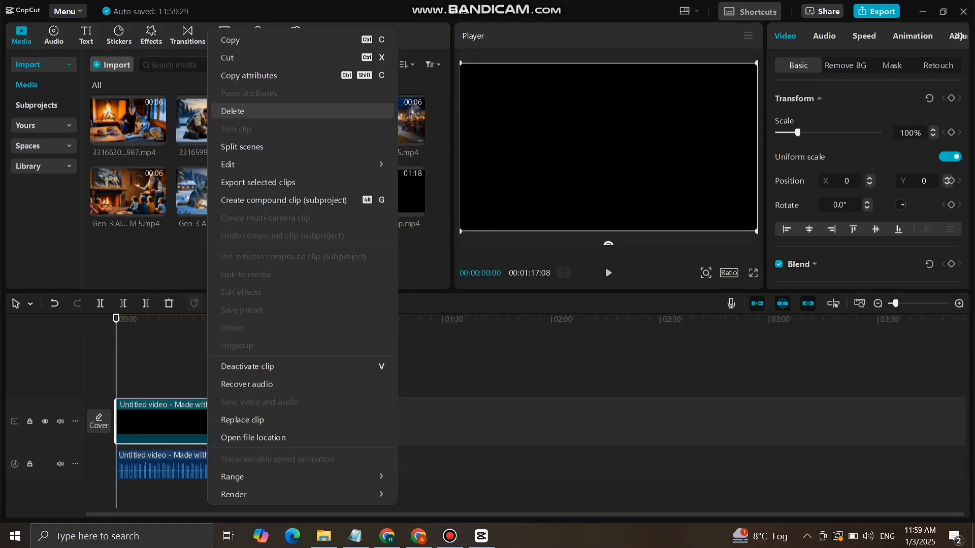
left_click(232, 111)
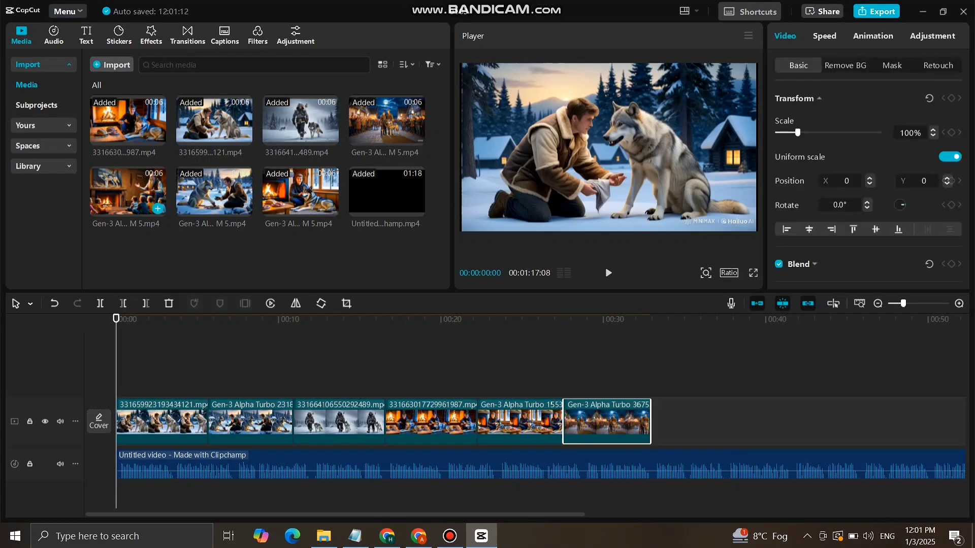
left_click(255, 191)
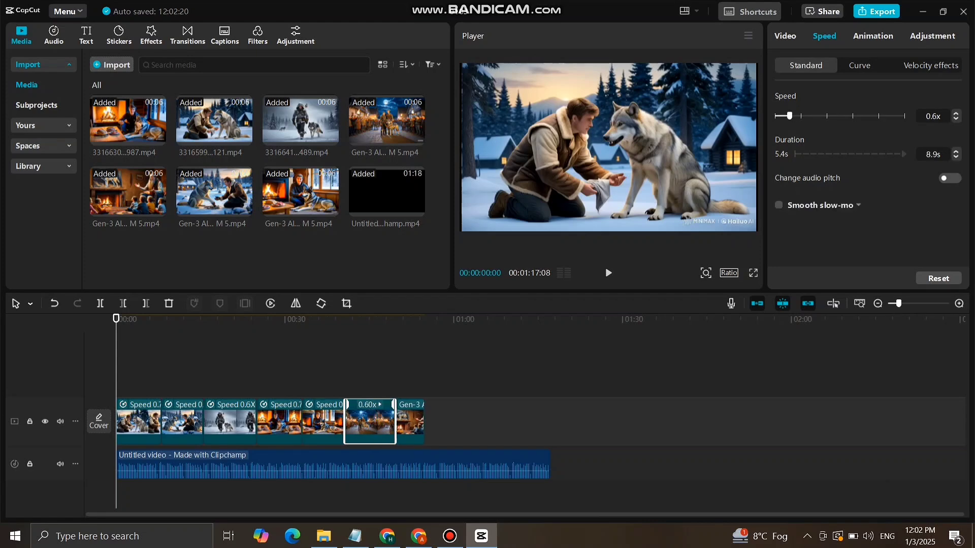
Slow the selected story clip to about 0.6x speed.
left_click(53, 31)
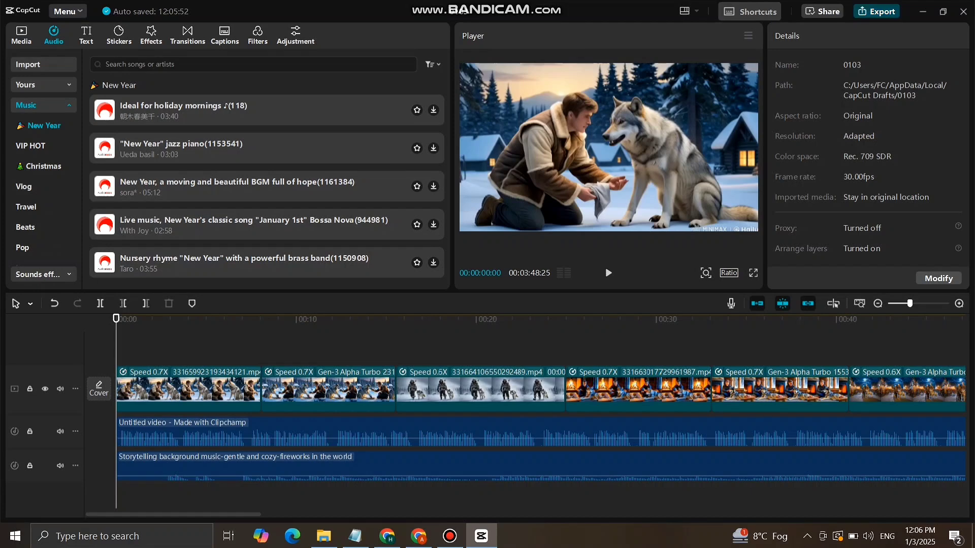
Export the video as 720p, H.264, 30fps MP4.
left_click(881, 11)
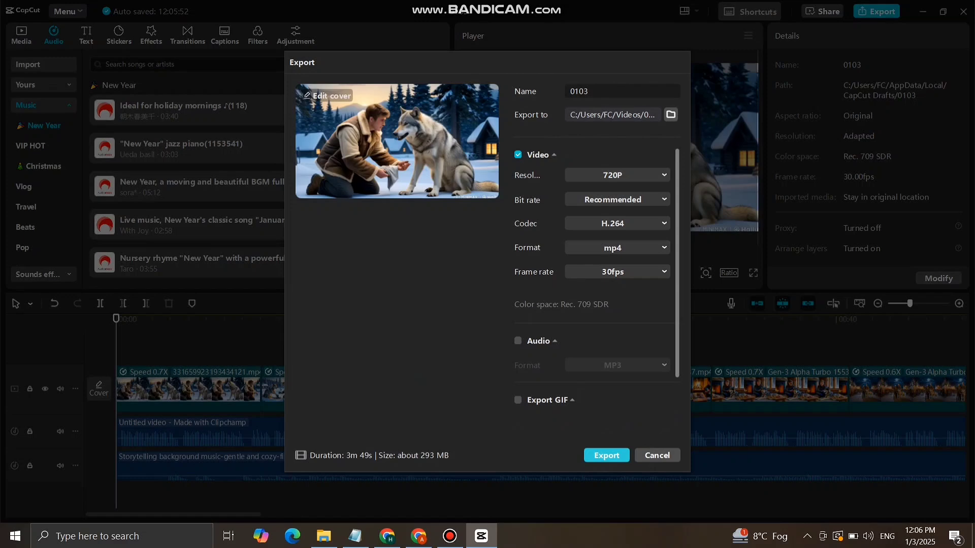
left_click(606, 455)
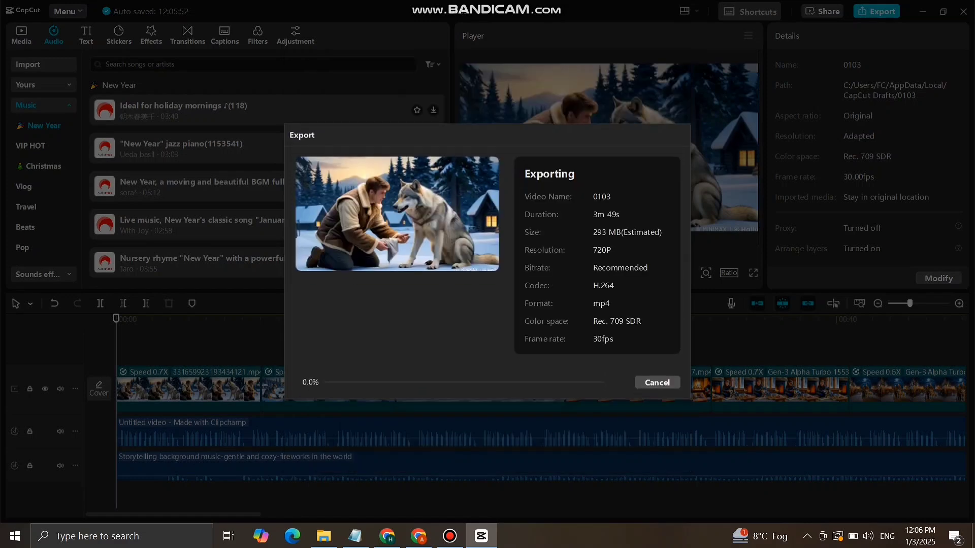